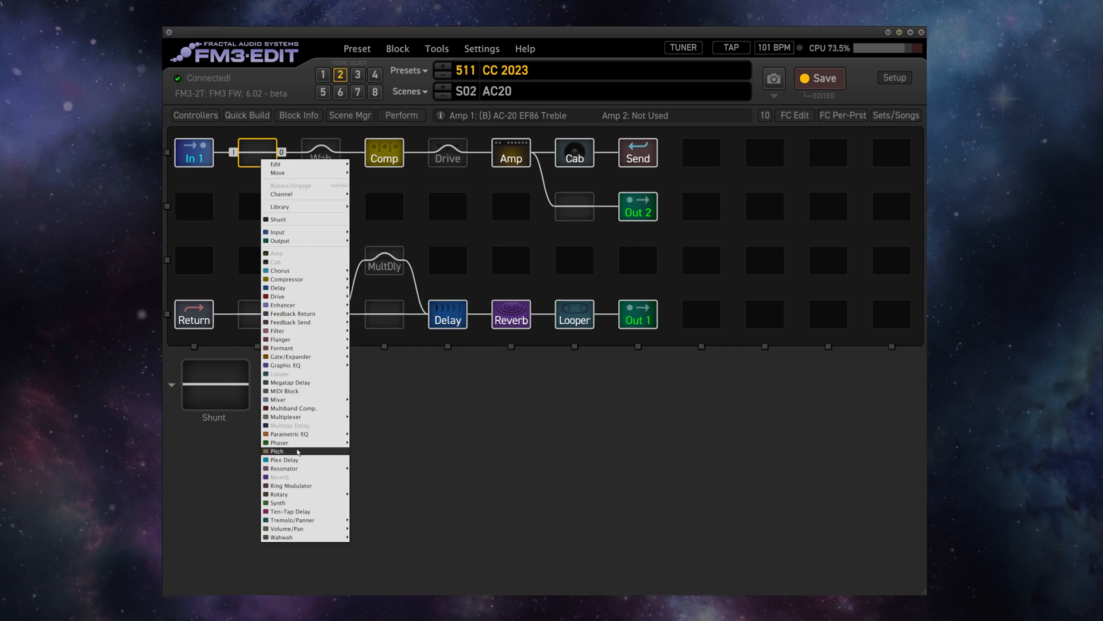
- Show the block-type menu for an empty CC 2023 grid slot, revealing Drive 1 and Drive 2
{"action": "left_click", "coordinate": [275, 451]}
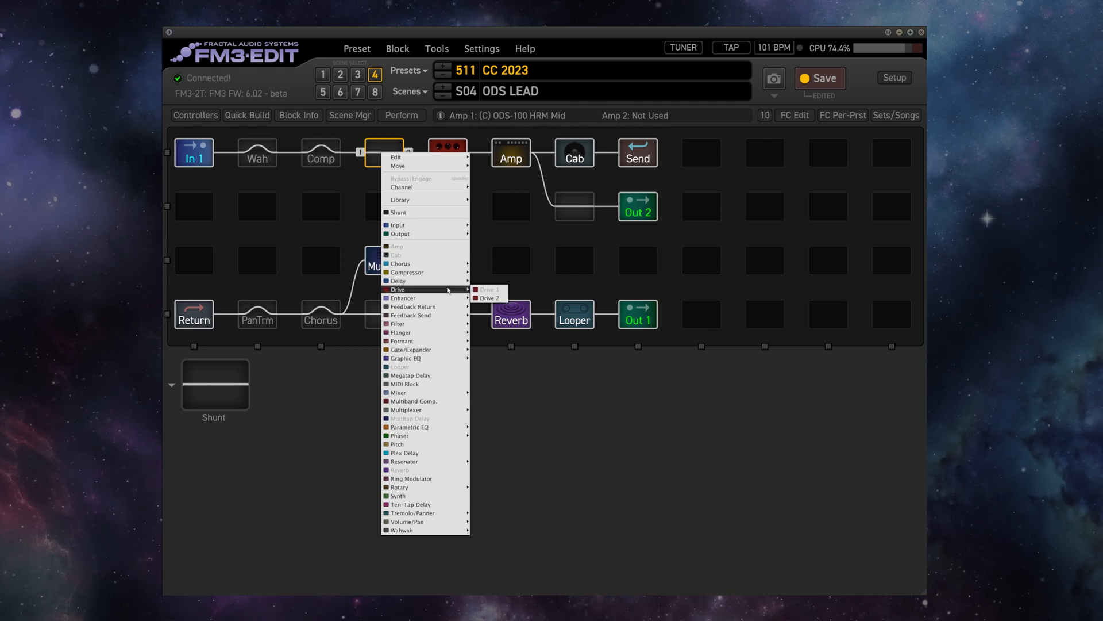
{"action": "left_click", "coordinate": [489, 298]}
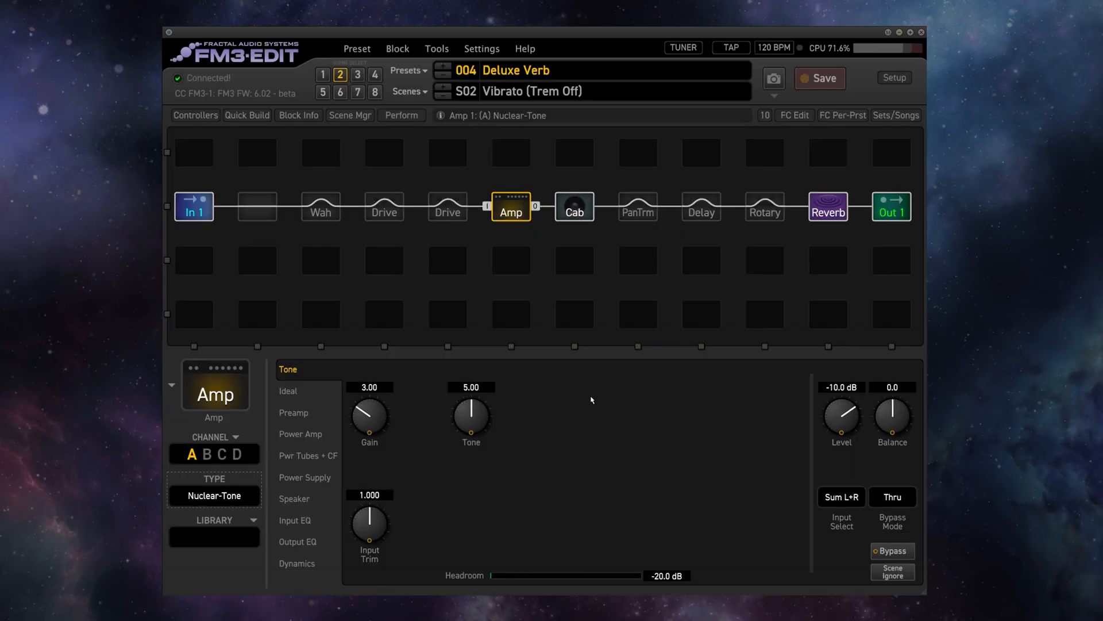
- Switch the Deluxe Verb amp type to Dizzy V4 Silver 2 and bring up the Cab block settings
{"action": "left_click", "coordinate": [213, 496]}
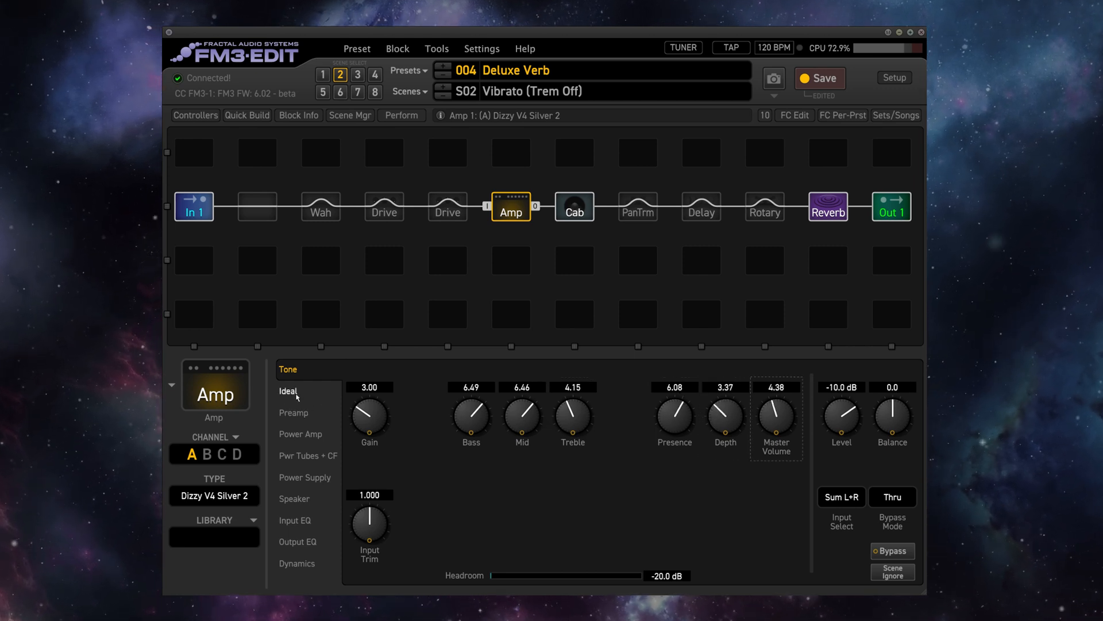
{"action": "left_click", "coordinate": [288, 392]}
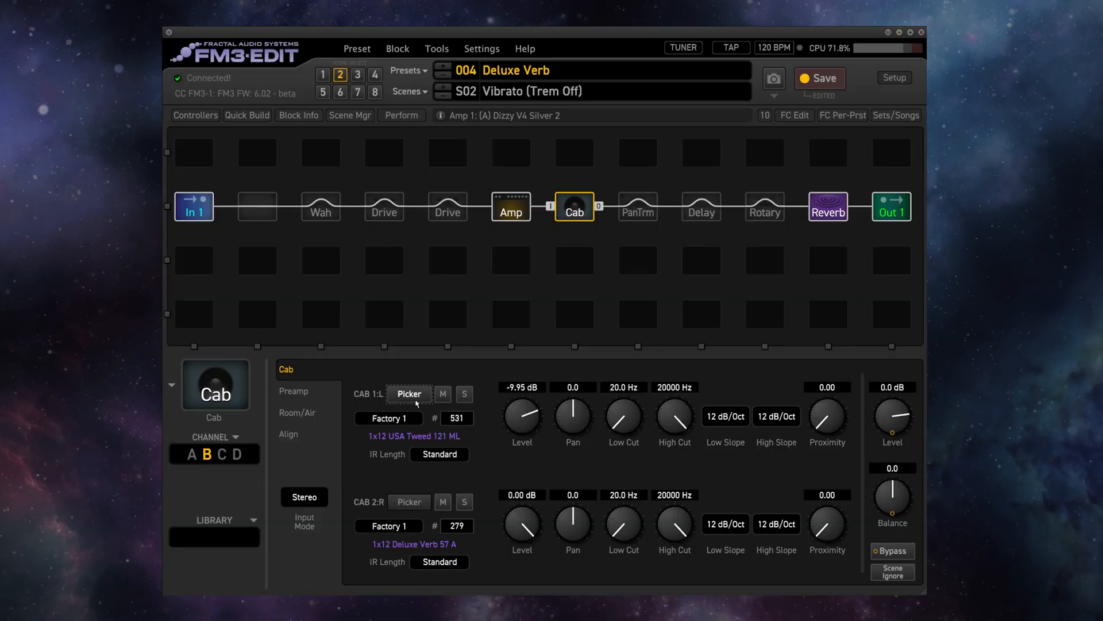
- Filter the cab picker to the User 1 bank, then show the Tone of Kings Drive 2 block
{"action": "left_click", "coordinate": [495, 109]}
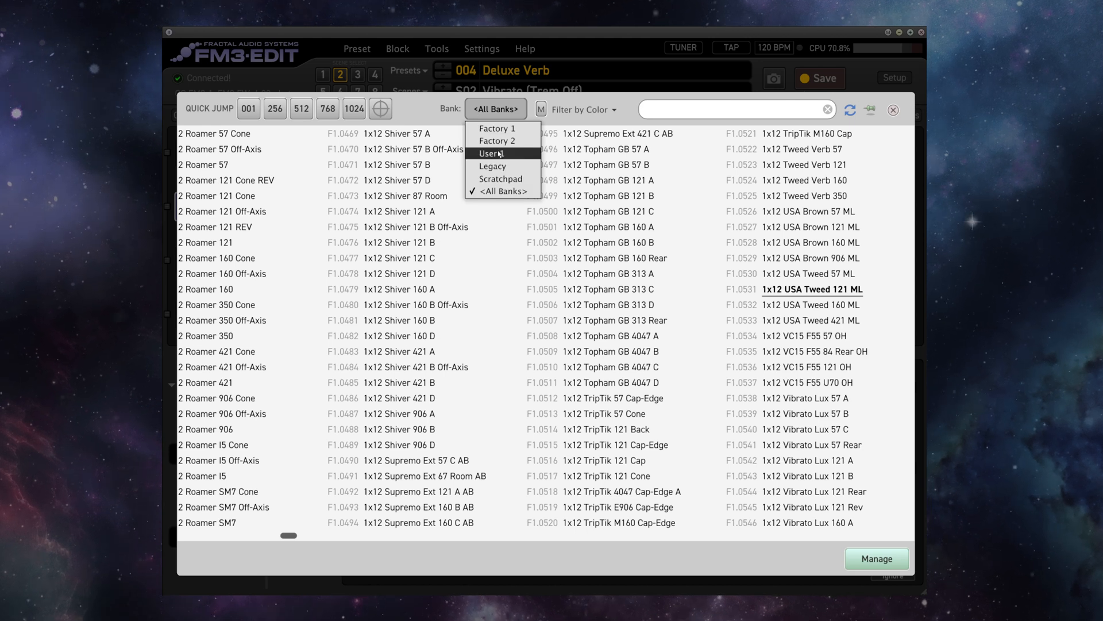
{"action": "left_click", "coordinate": [490, 154]}
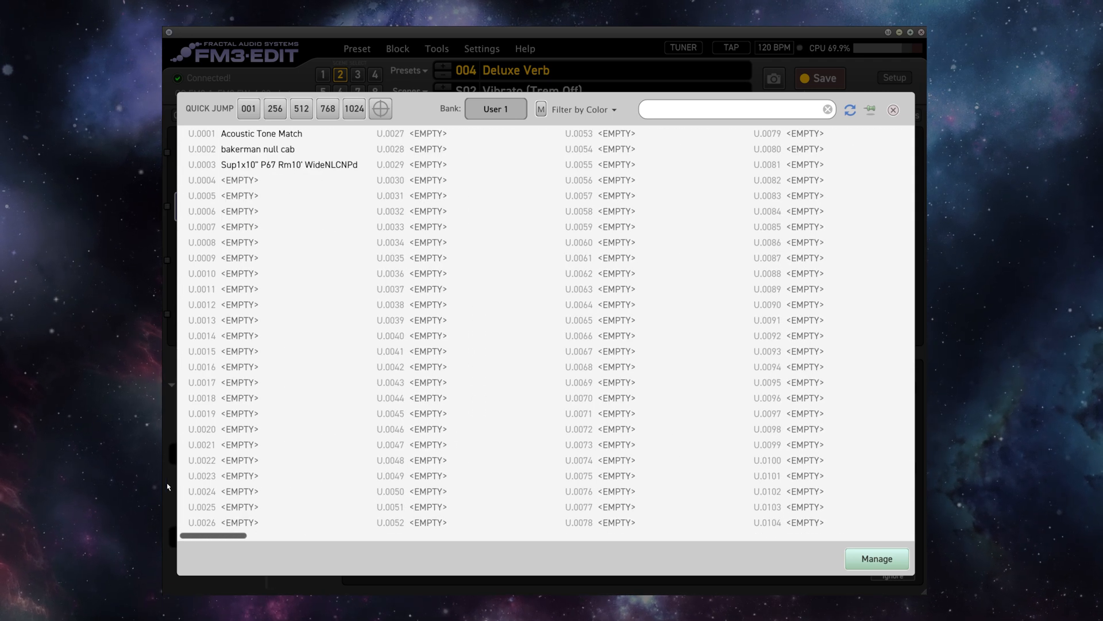
{"action": "left_click", "coordinate": [495, 109]}
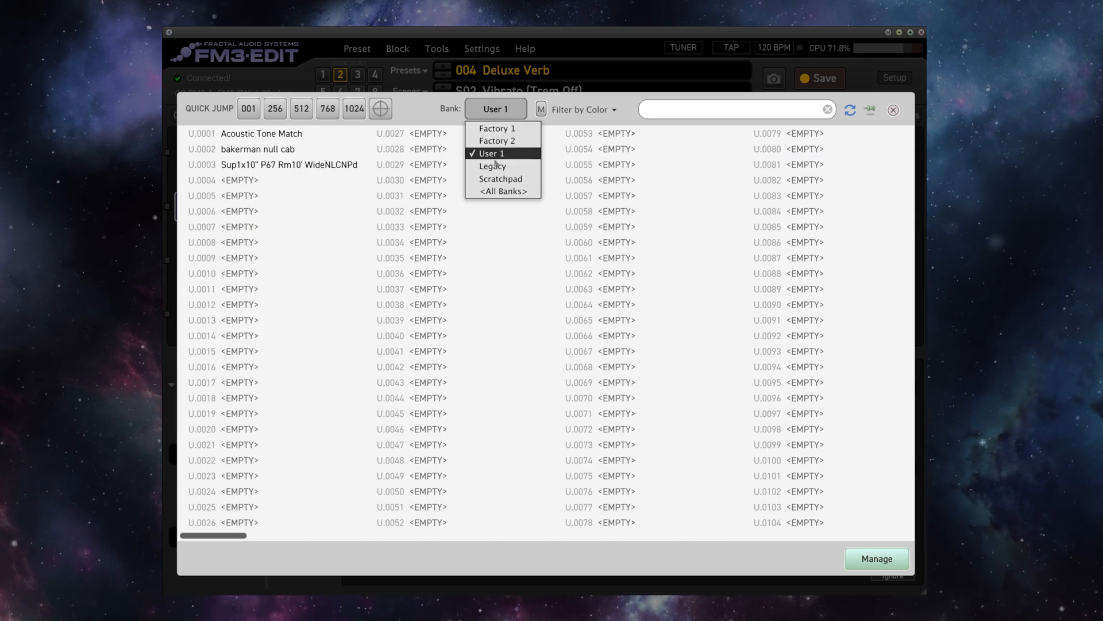
{"action": "left_click", "coordinate": [894, 110]}
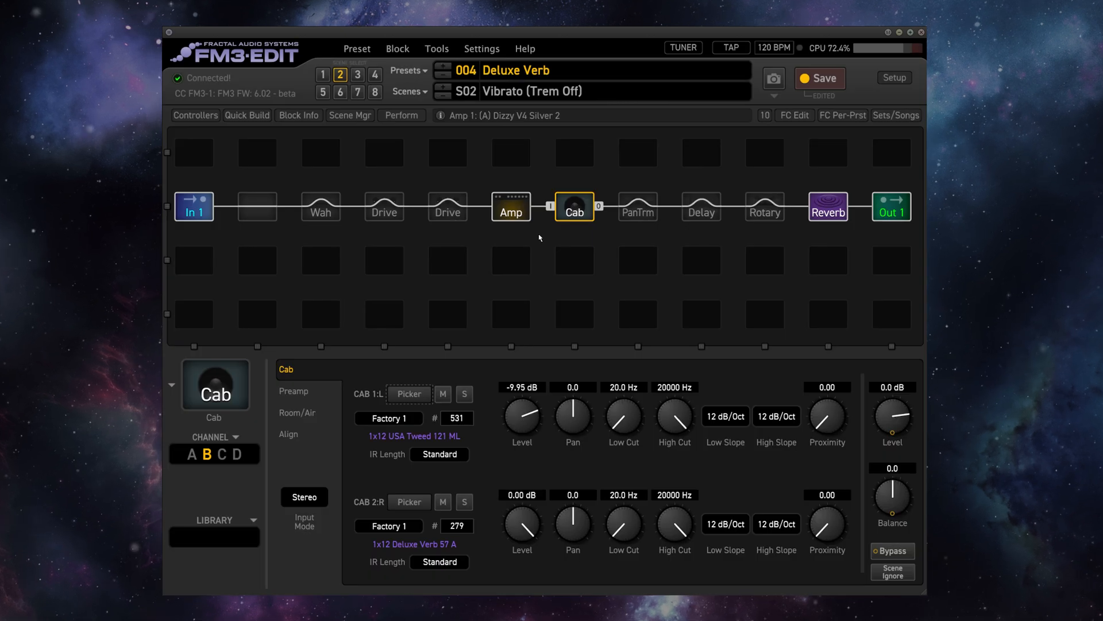
{"action": "left_click", "coordinate": [385, 206]}
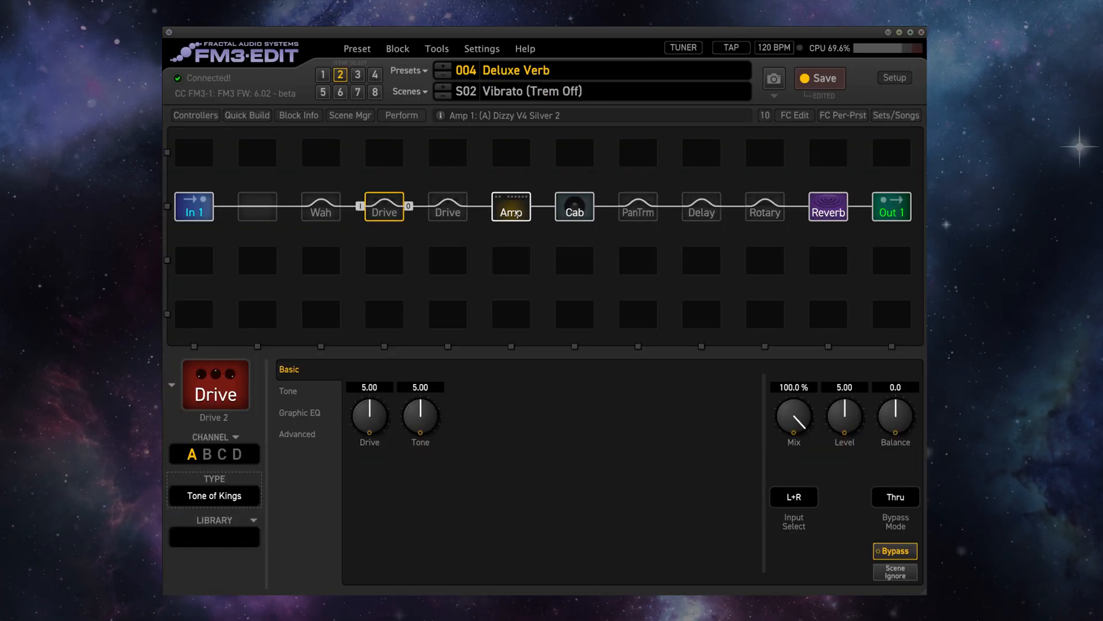
- Inspect the Reverb block and change the wah model to Mortal
{"action": "left_click", "coordinate": [827, 207]}
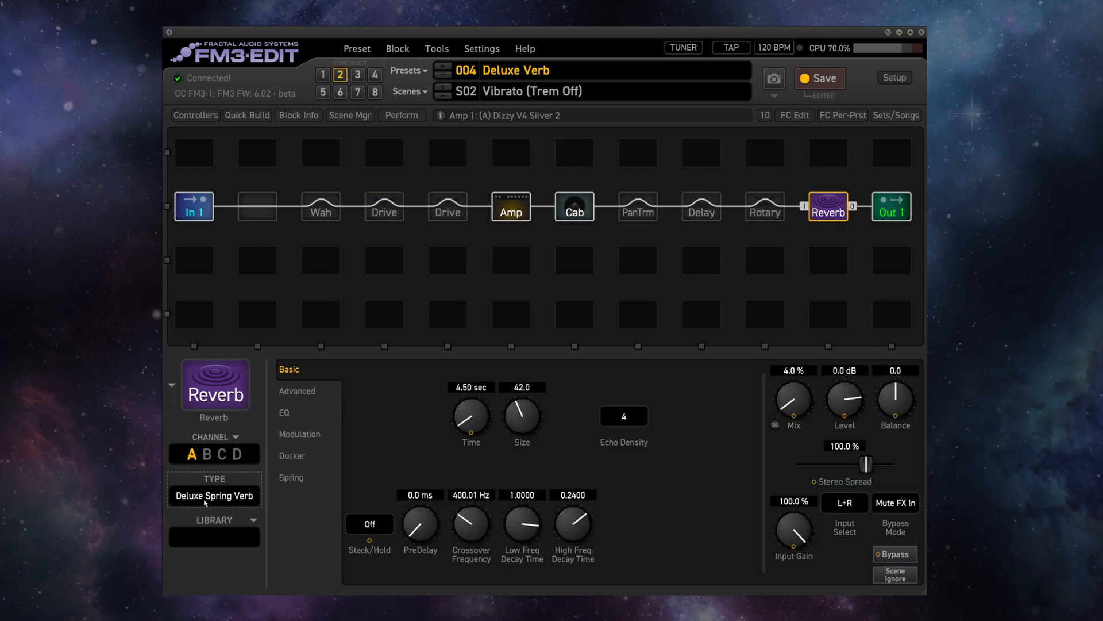
{"action": "left_click", "coordinate": [214, 495]}
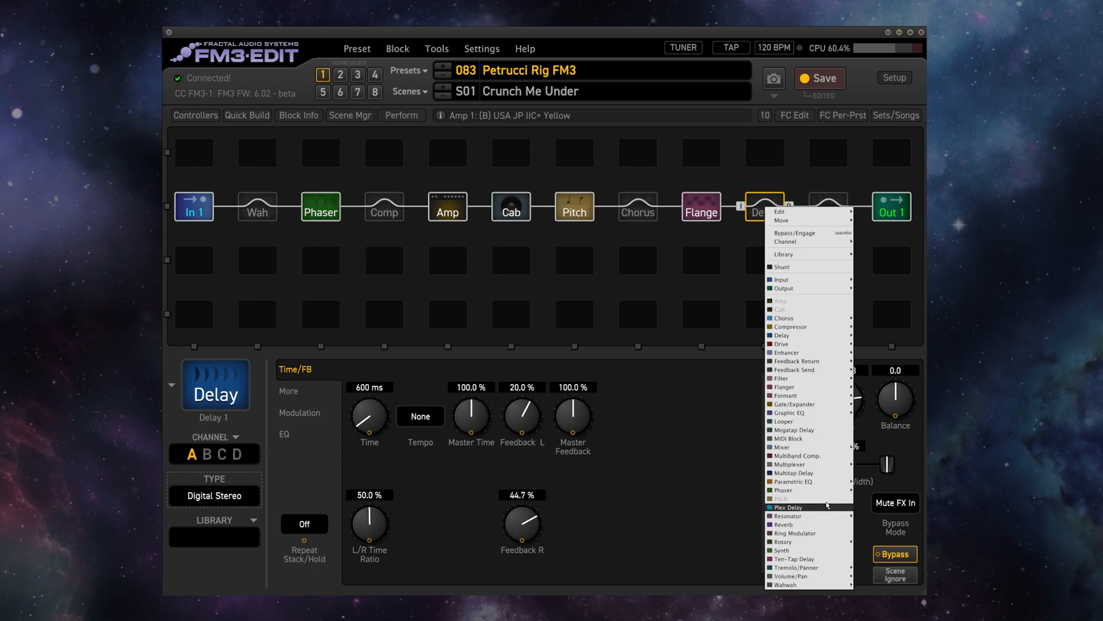
{"action": "left_click", "coordinate": [794, 473]}
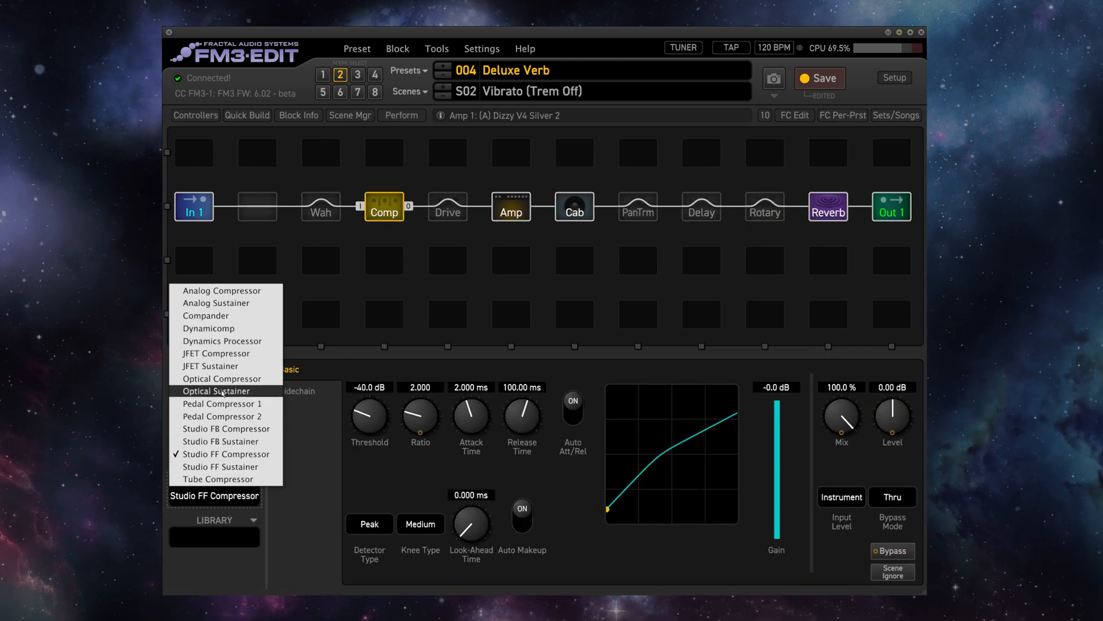
{"action": "left_click", "coordinate": [217, 391]}
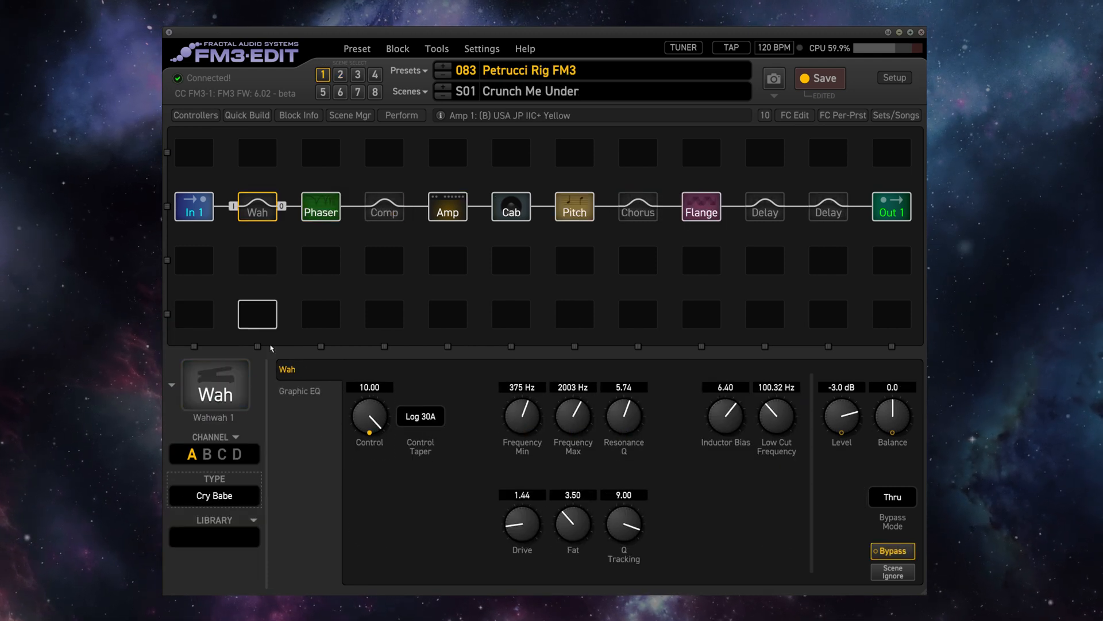
{"action": "left_click", "coordinate": [214, 496]}
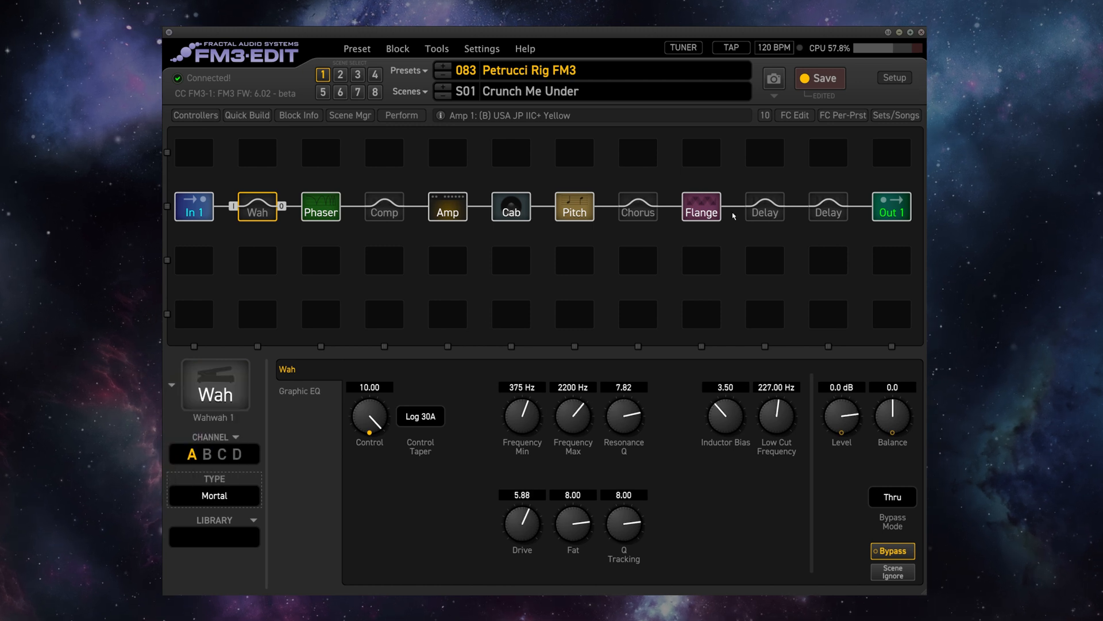
- Check the Flanger block, then load preset 060 Deluxe Tweed with its Looper block showing
{"action": "left_click", "coordinate": [701, 207]}
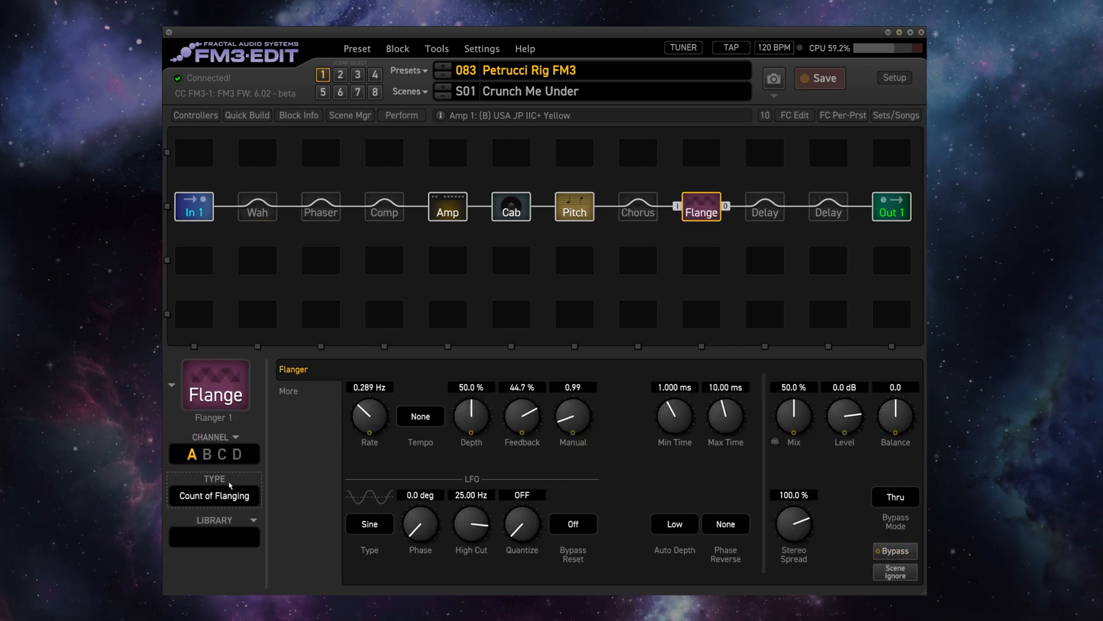
{"action": "left_click", "coordinate": [213, 495]}
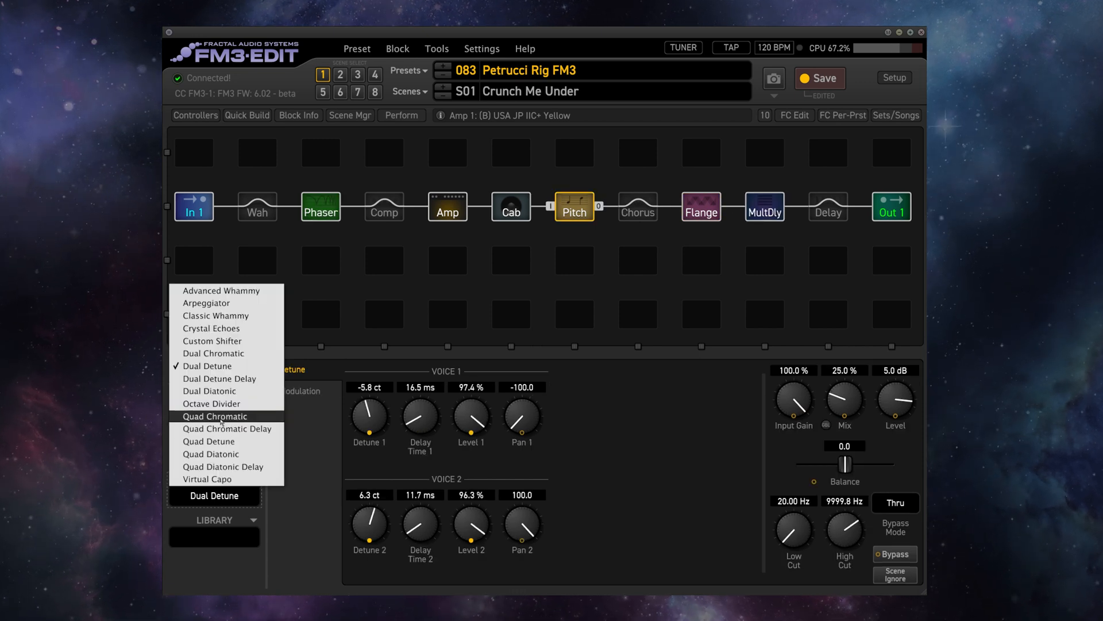
{"action": "left_click", "coordinate": [216, 416]}
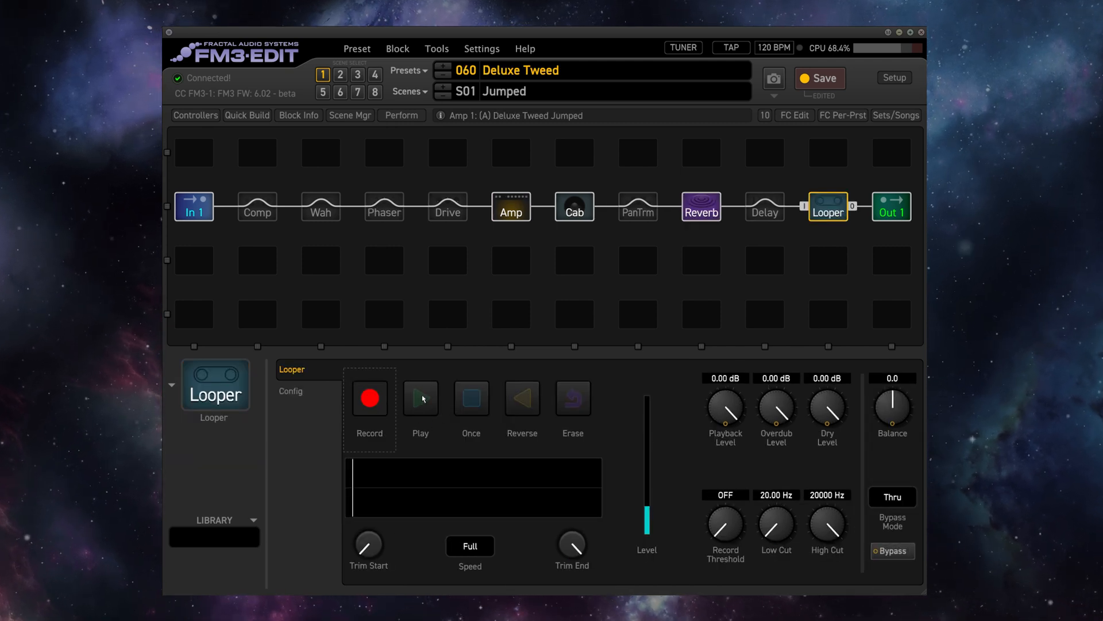
- In FC Edit, view footswitch layouts 3 (EFFECTS) and 4 (CHANNELS)
{"action": "left_click", "coordinate": [794, 115]}
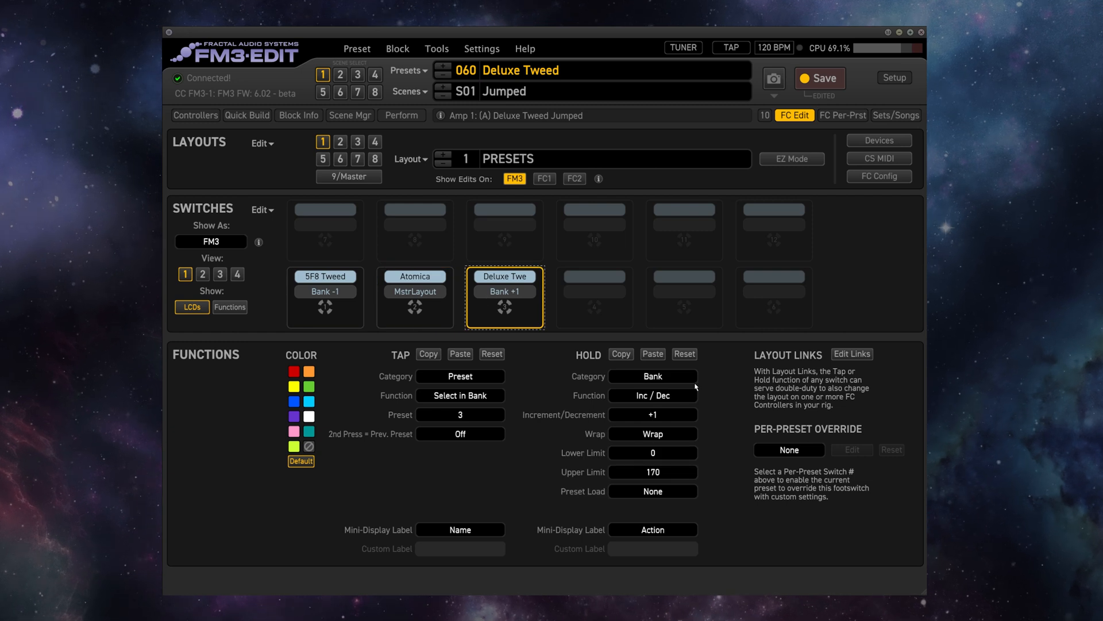
{"action": "left_click", "coordinate": [358, 142]}
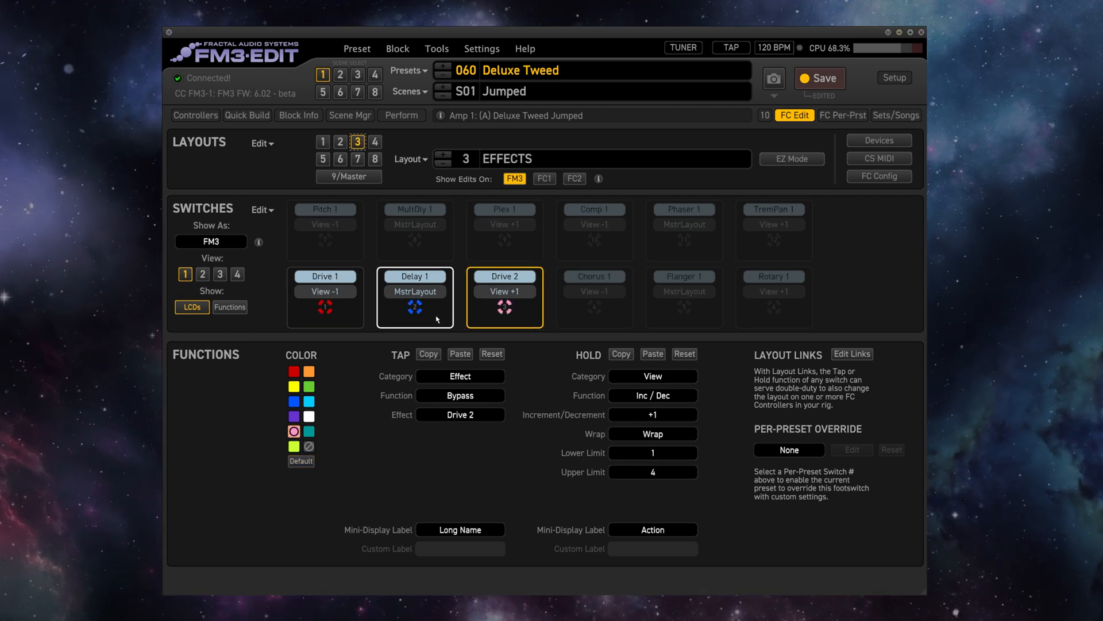
{"action": "left_click", "coordinate": [375, 141]}
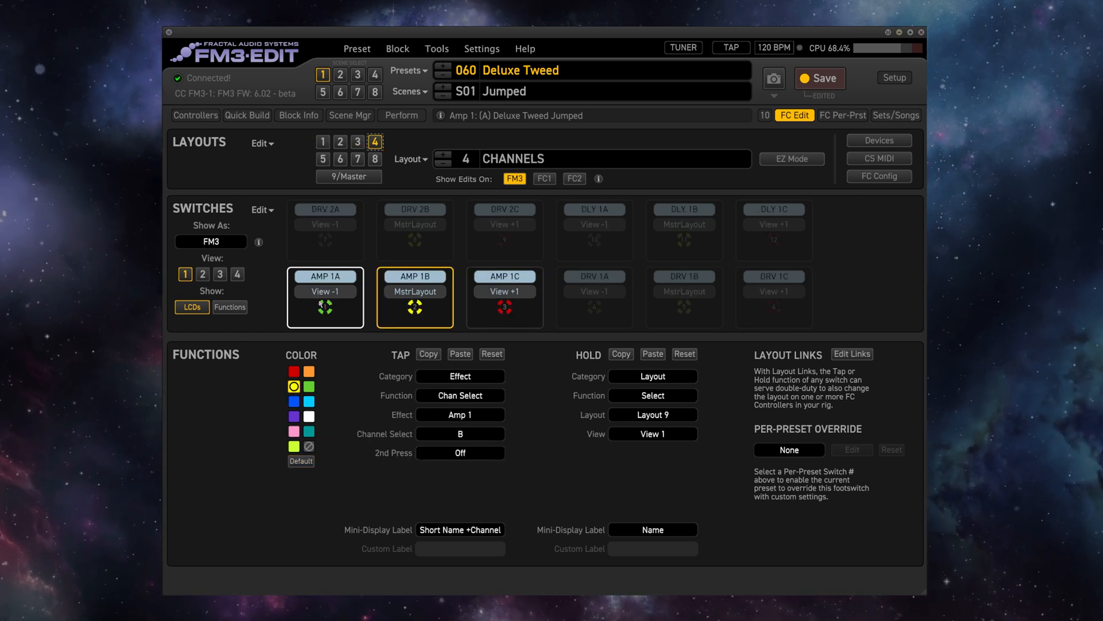
{"action": "left_click", "coordinate": [358, 158]}
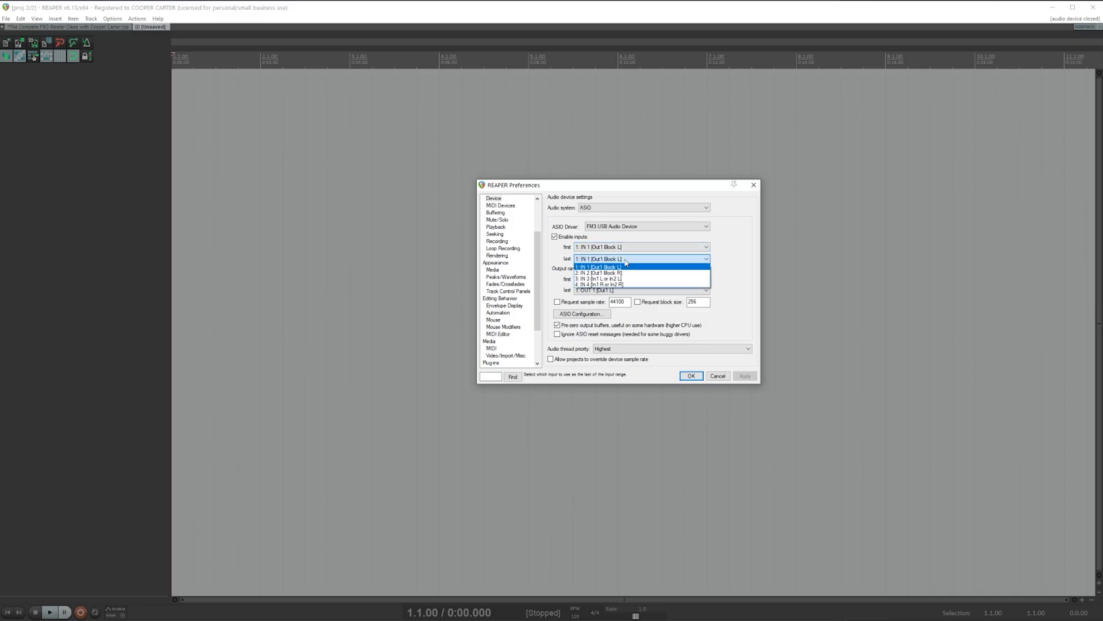
- Set REAPER's last ASIO input to IN 4 and pick the last output channel
{"action": "left_click", "coordinate": [600, 285]}
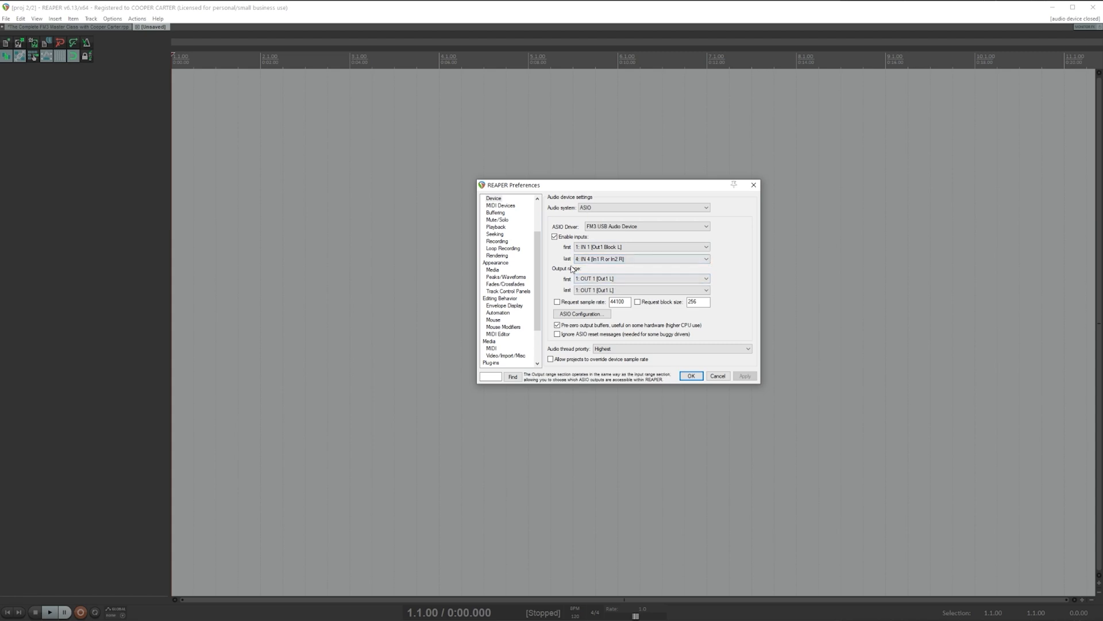
{"action": "left_click", "coordinate": [705, 289]}
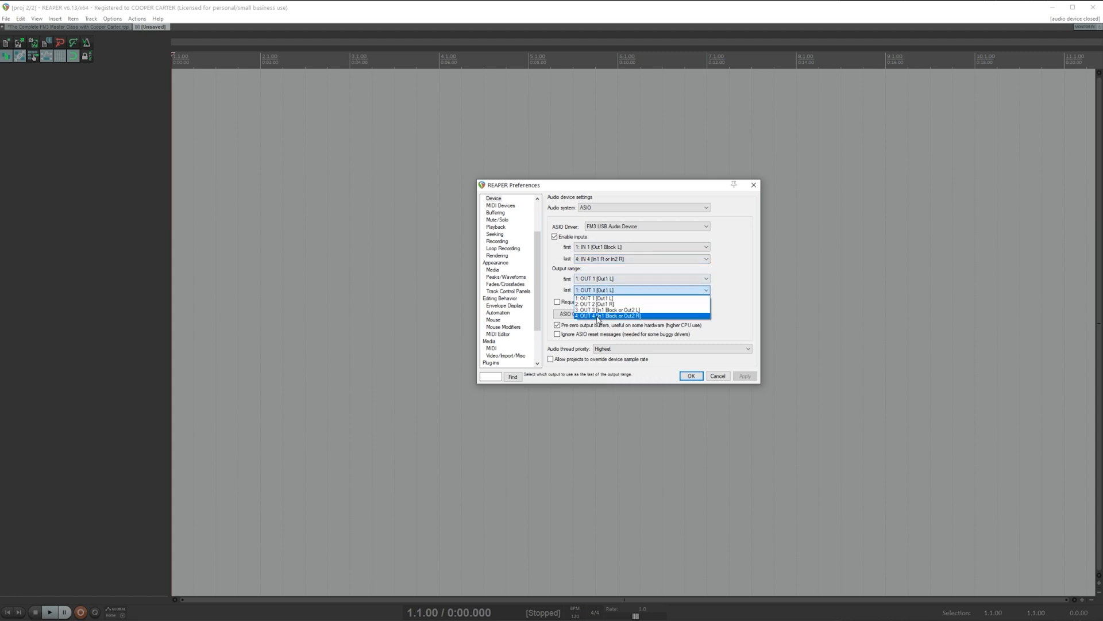
{"action": "left_click", "coordinate": [609, 314]}
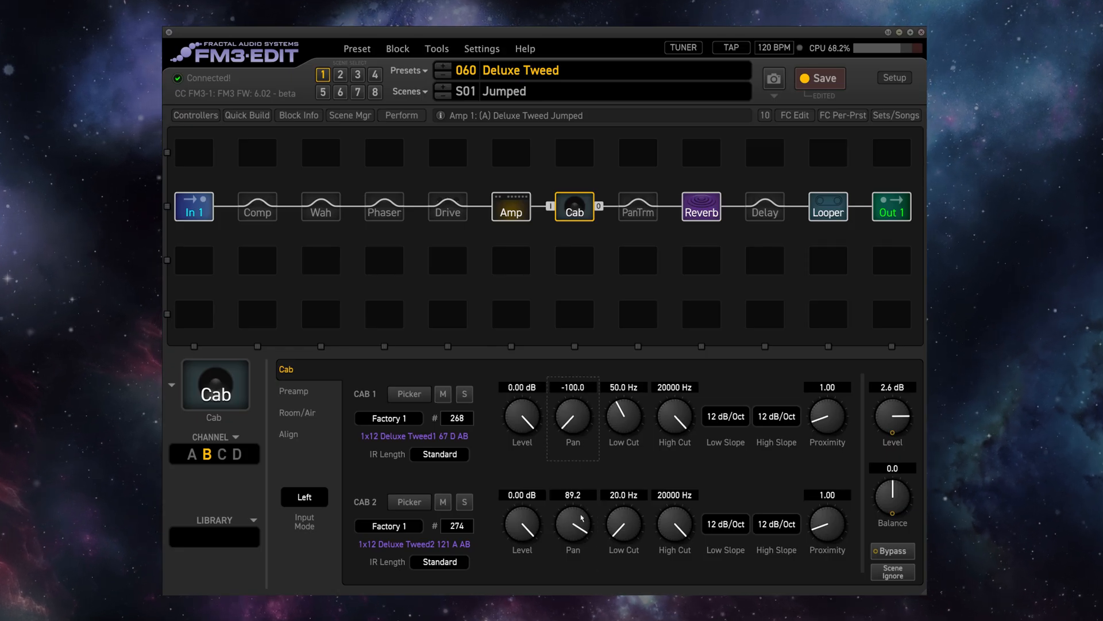
- Load preset 172 U-Vibe and Rotary and bring up the preset picker list
{"action": "left_click", "coordinate": [637, 207]}
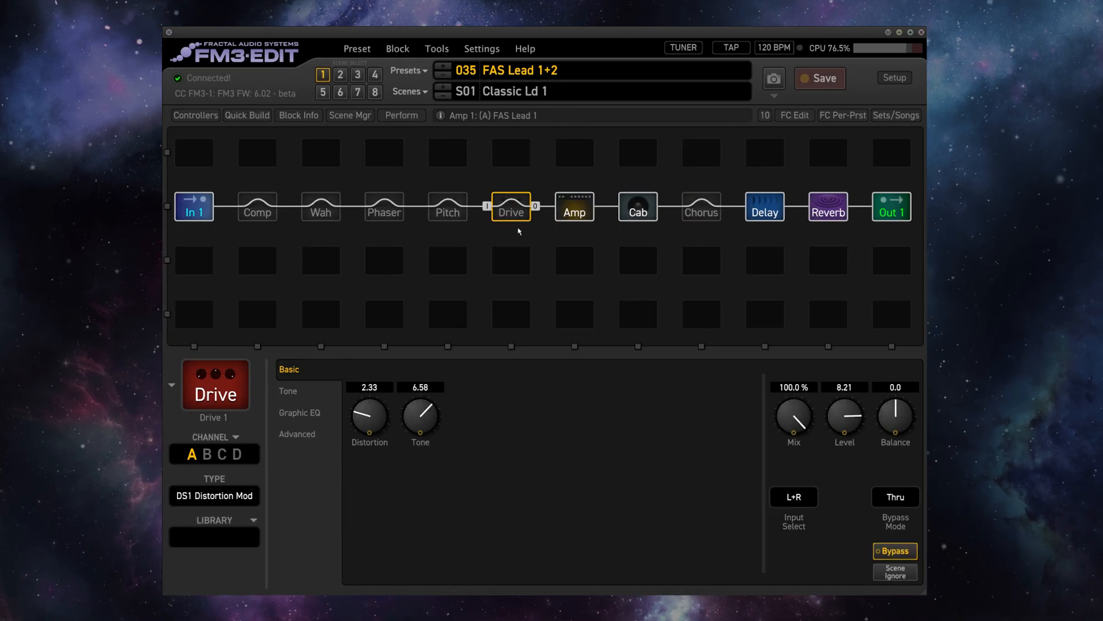
{"action": "left_click", "coordinate": [297, 433]}
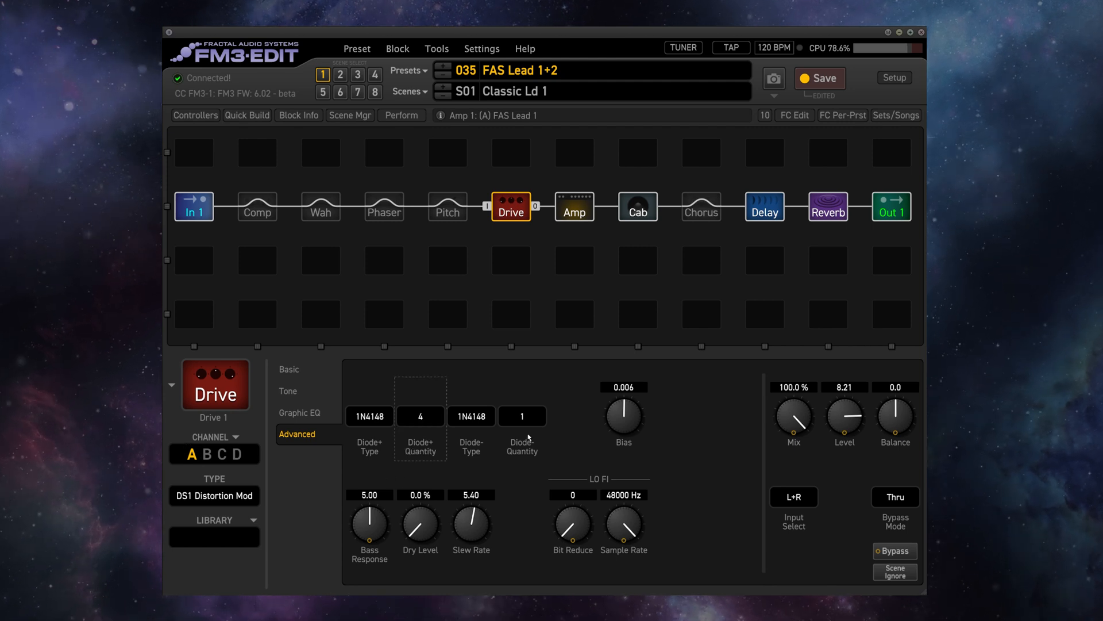
{"action": "left_click", "coordinate": [407, 70]}
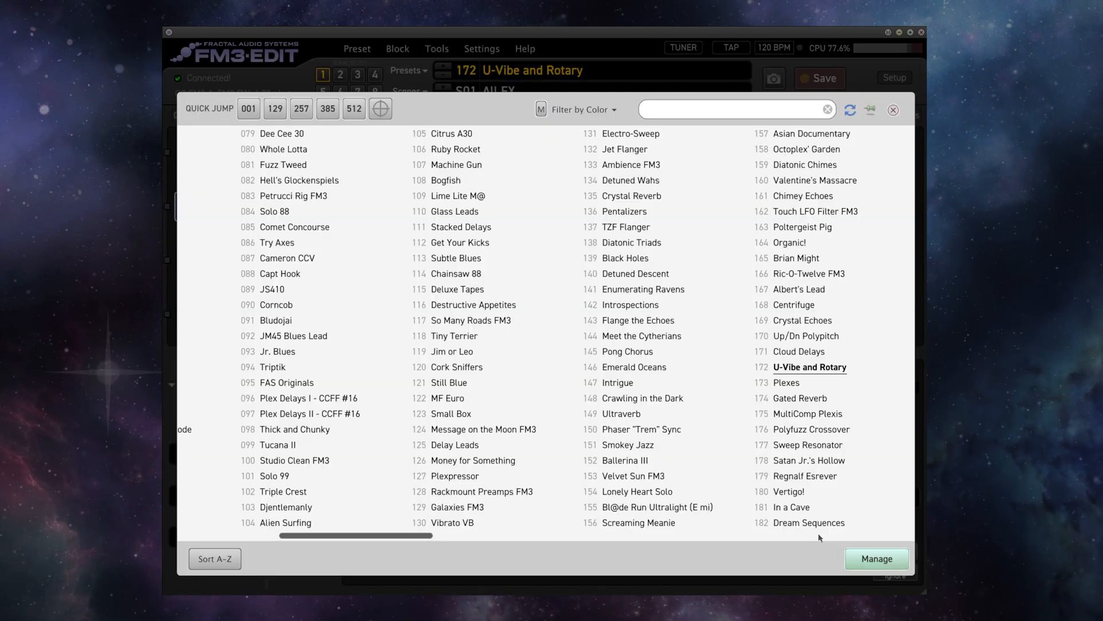
- Scroll the preset list and load preset 005 CC 2023 on scene 2 AC20
{"action": "scroll", "scroll_direction": "down", "scroll_amount": 3}
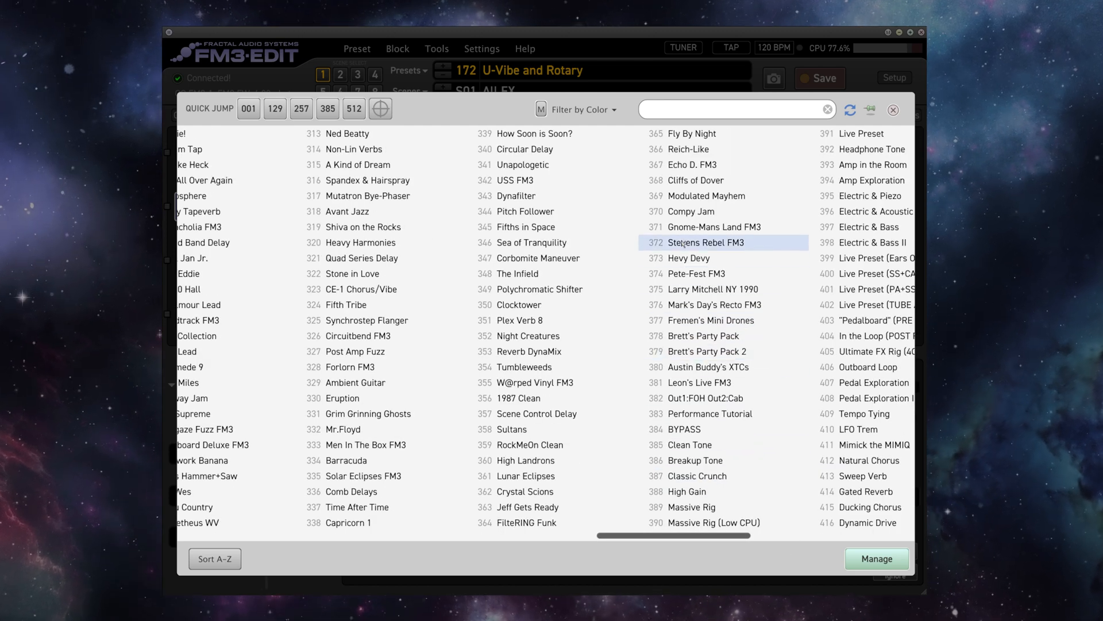
{"action": "double_click", "coordinate": [699, 242]}
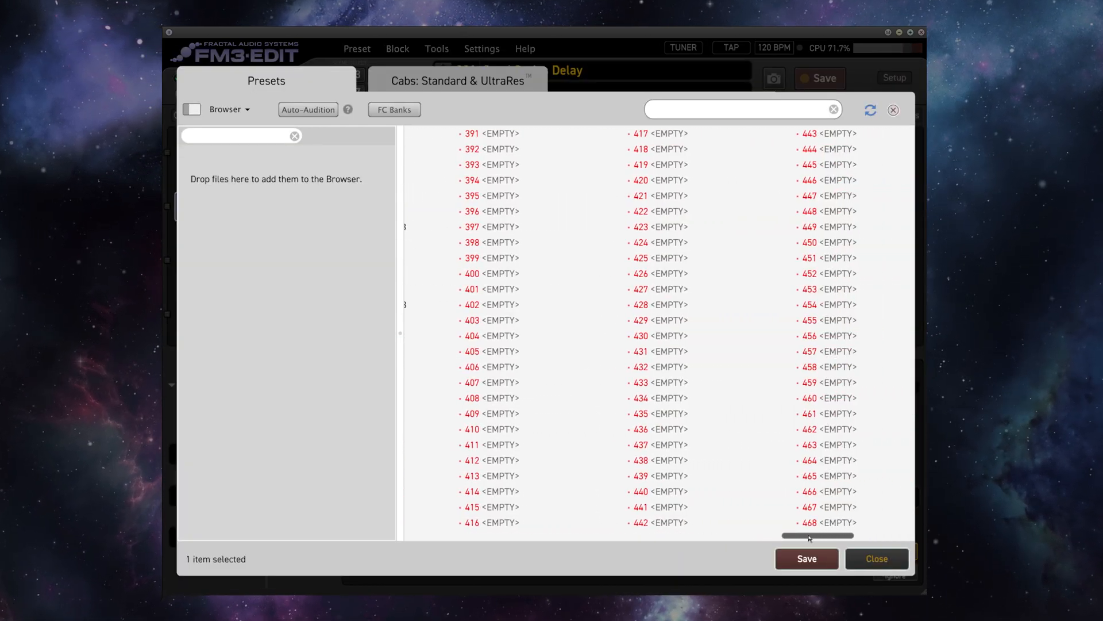
{"action": "left_click", "coordinate": [875, 558]}
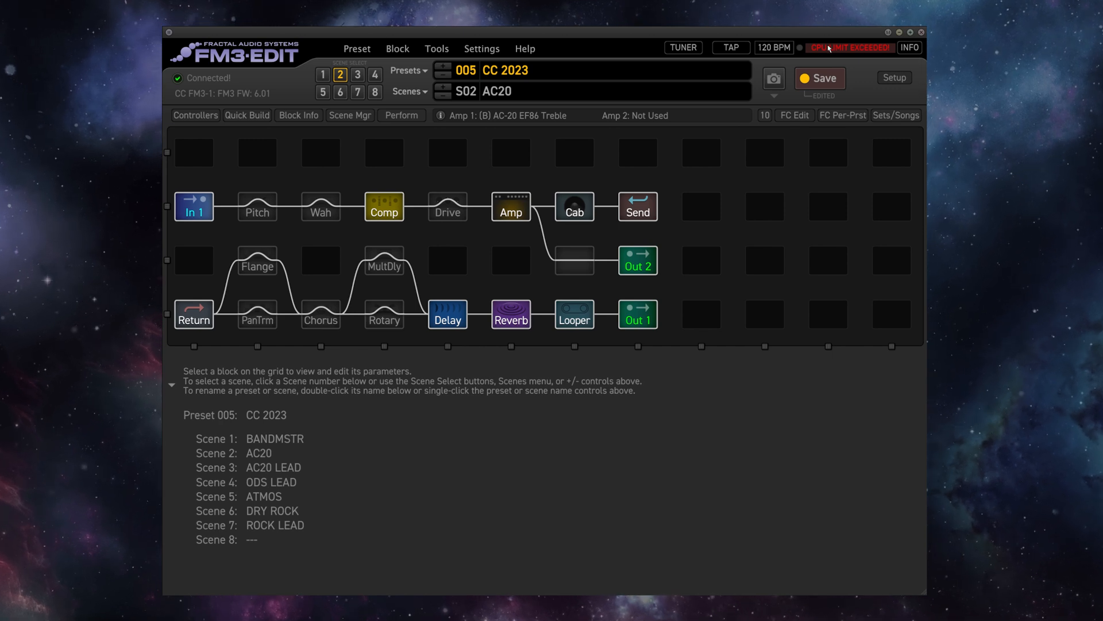
{"action": "mouse_move", "coordinate": [761, 254]}
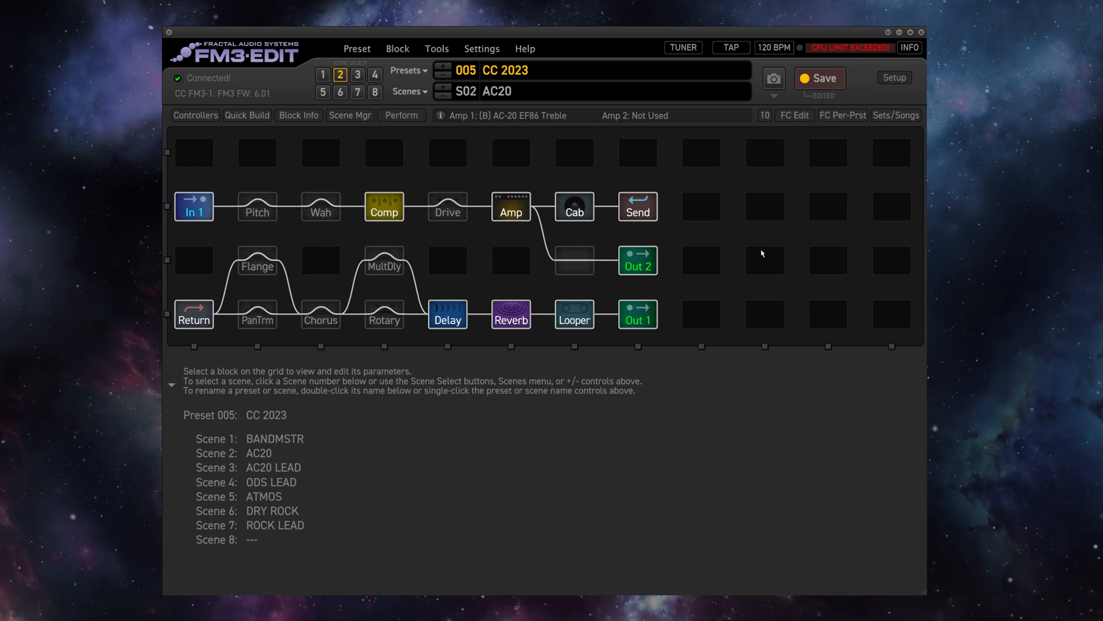
{"action": "left_click", "coordinate": [409, 90]}
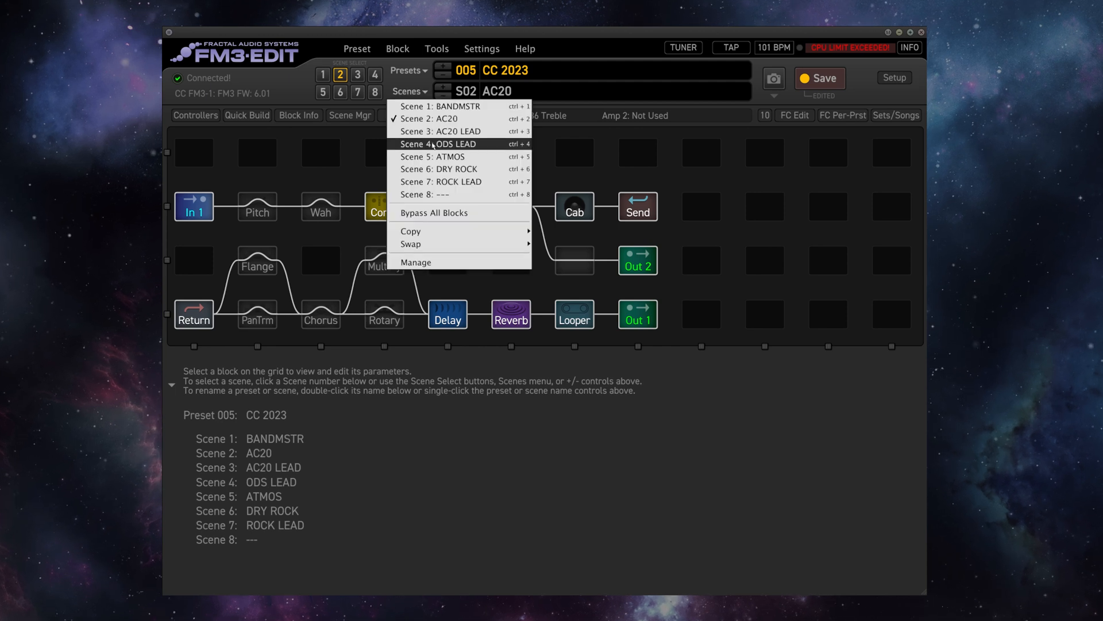
{"action": "left_click", "coordinate": [434, 144]}
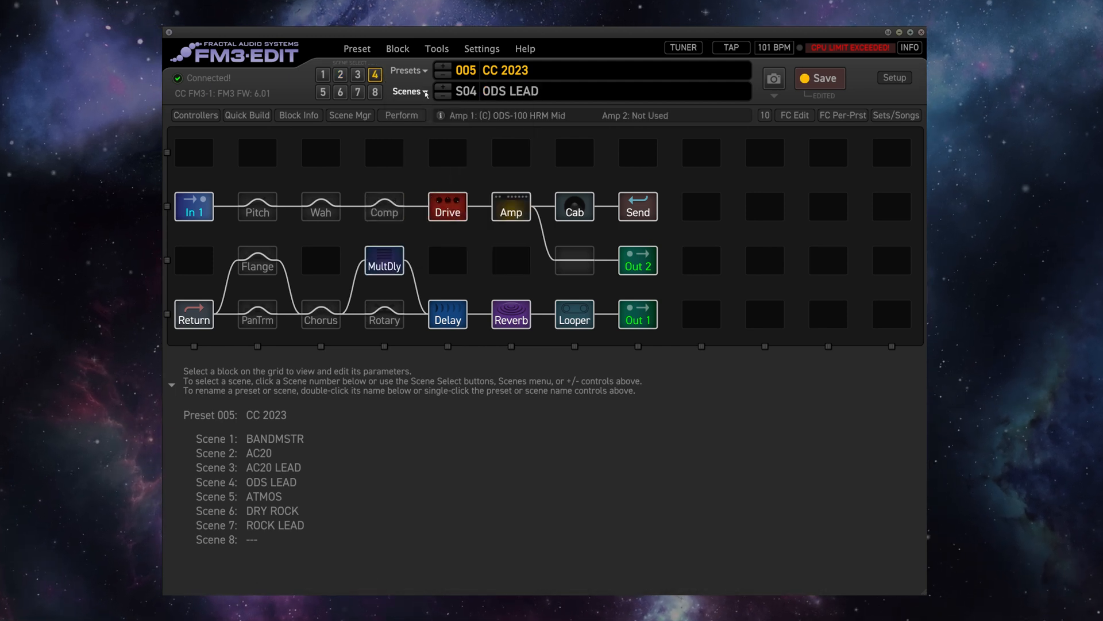
{"action": "left_click", "coordinate": [410, 91]}
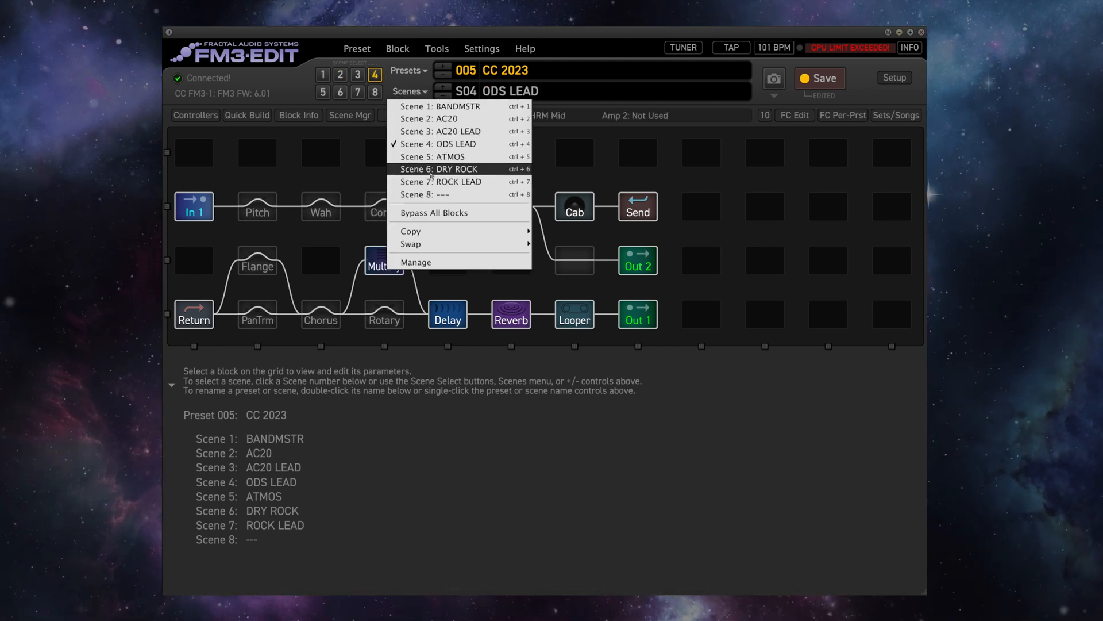
{"action": "left_click", "coordinate": [438, 169]}
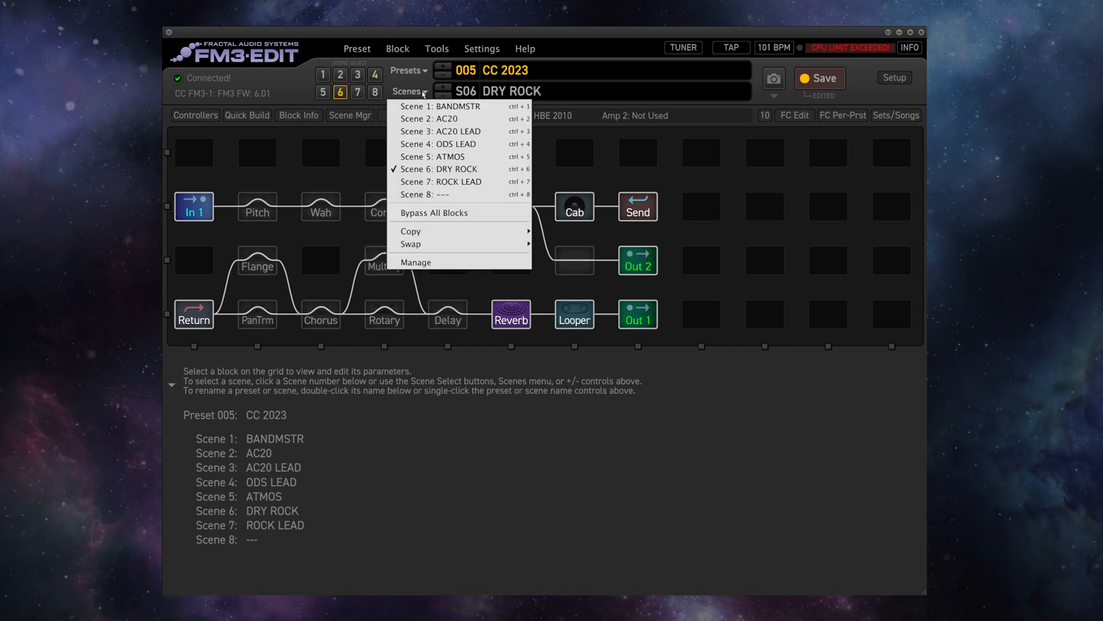
{"action": "left_click", "coordinate": [407, 91]}
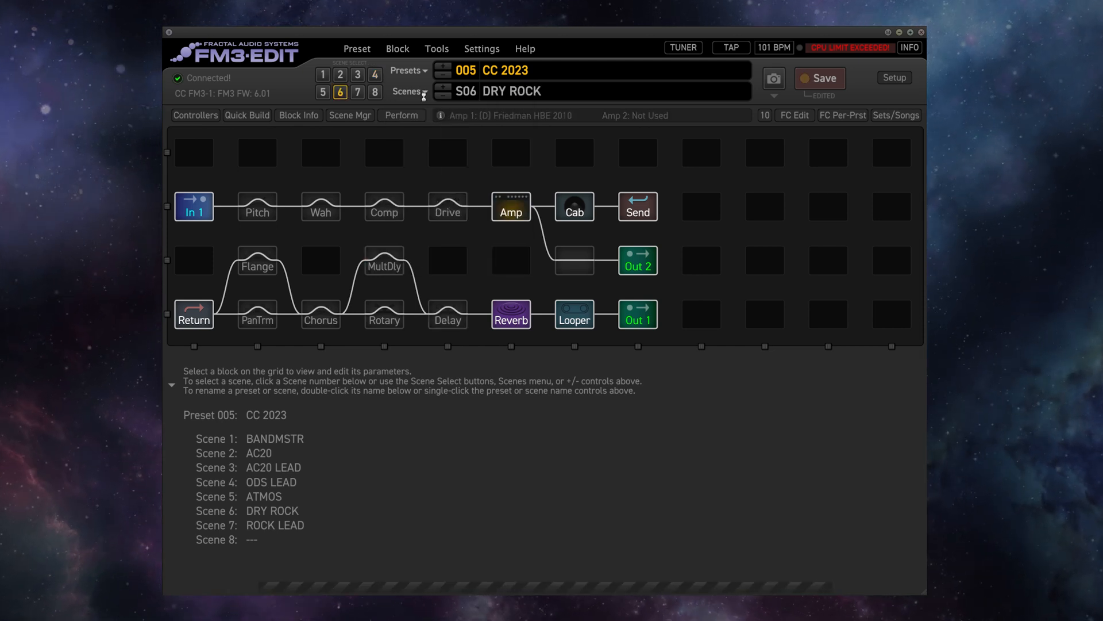
{"action": "left_click", "coordinate": [408, 91]}
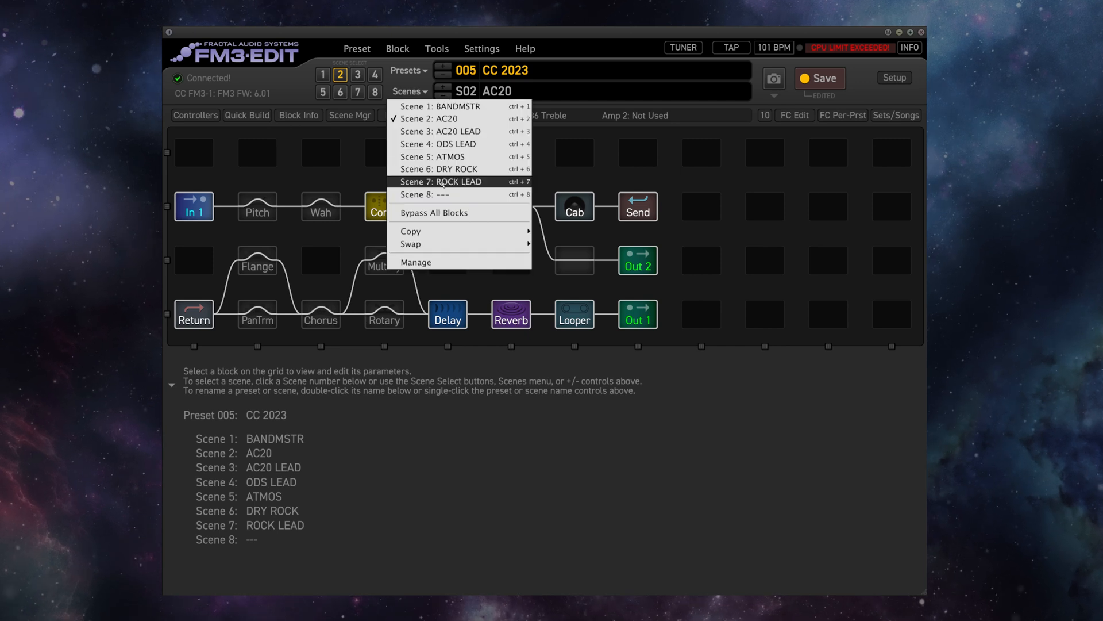
{"action": "left_click", "coordinate": [441, 181]}
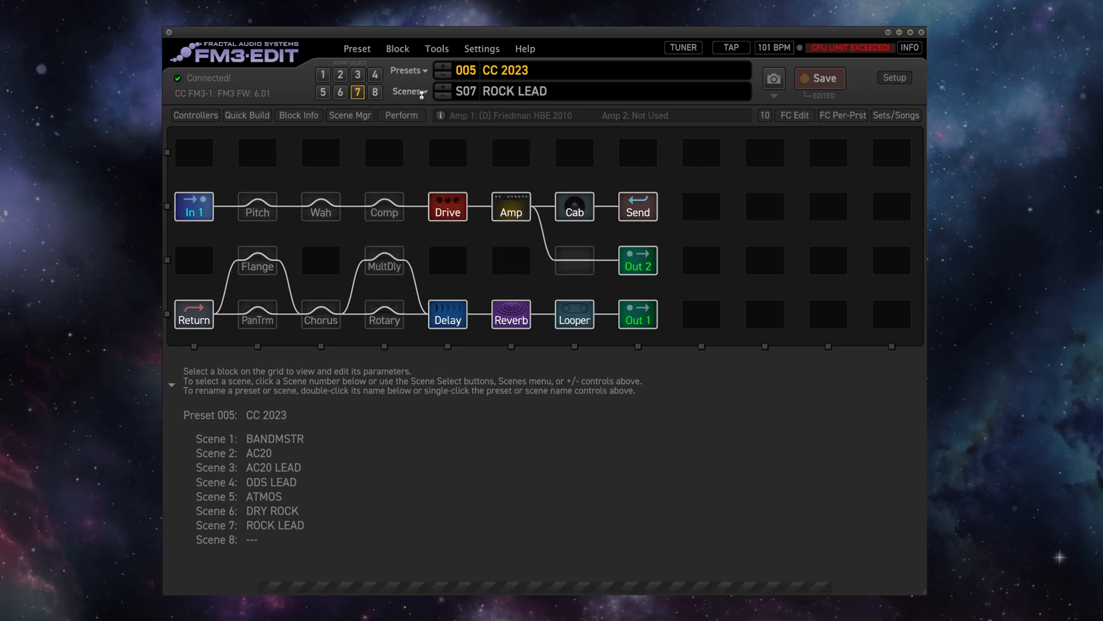
{"action": "left_click", "coordinate": [323, 91]}
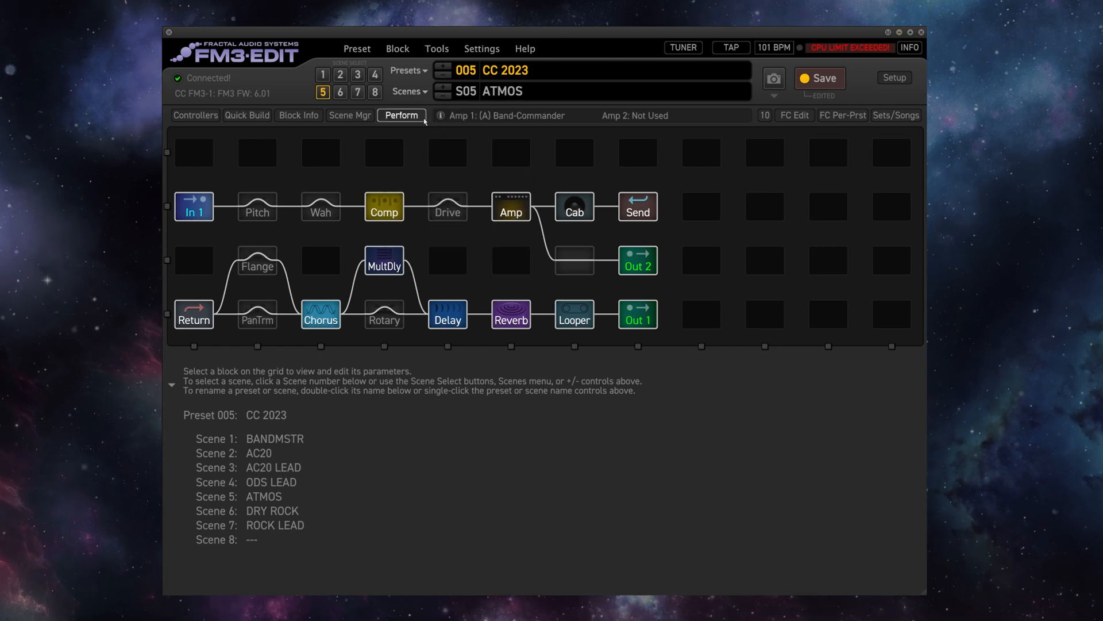
{"action": "left_click", "coordinate": [340, 74]}
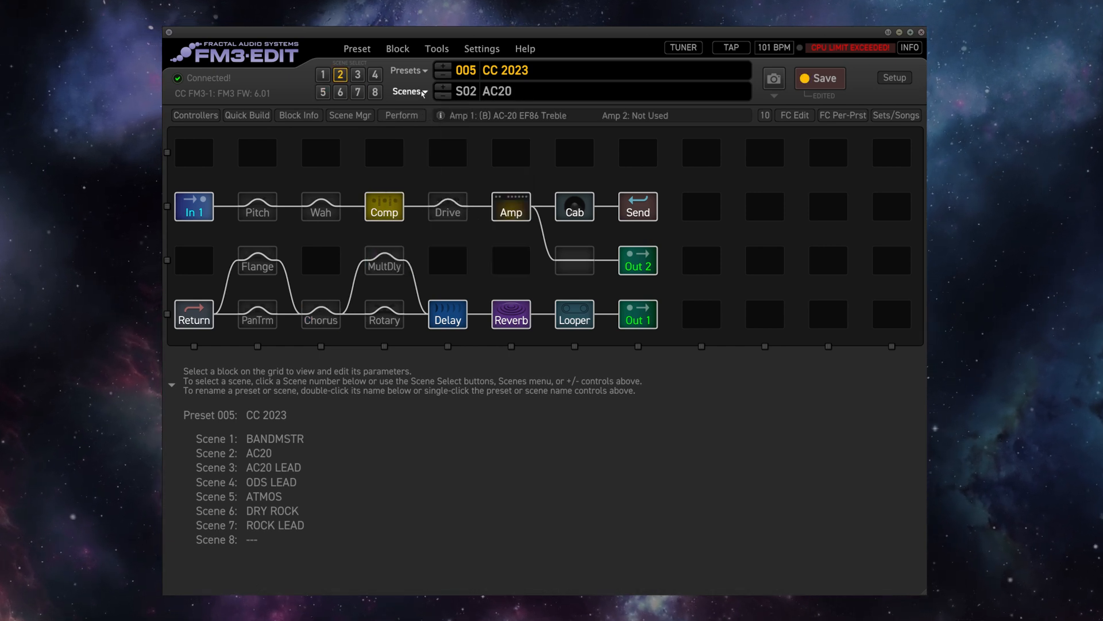
- Show the CC 2023 Pitch block on channel B, a Dual Chromatic with shifts of 12
{"action": "left_click", "coordinate": [257, 206]}
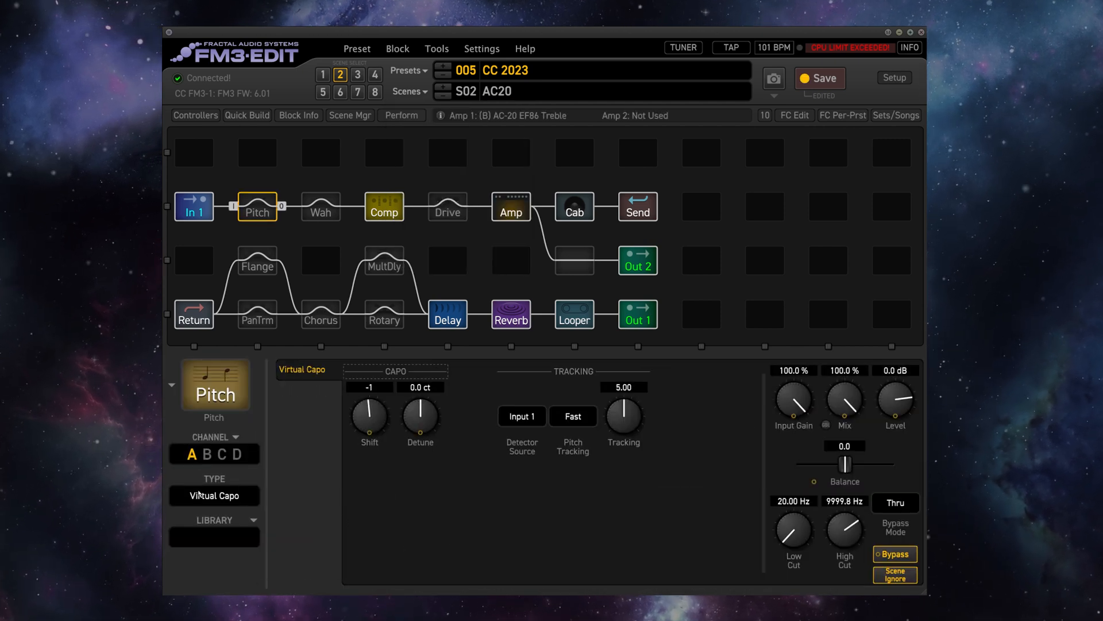
{"action": "mouse_move", "coordinate": [321, 448]}
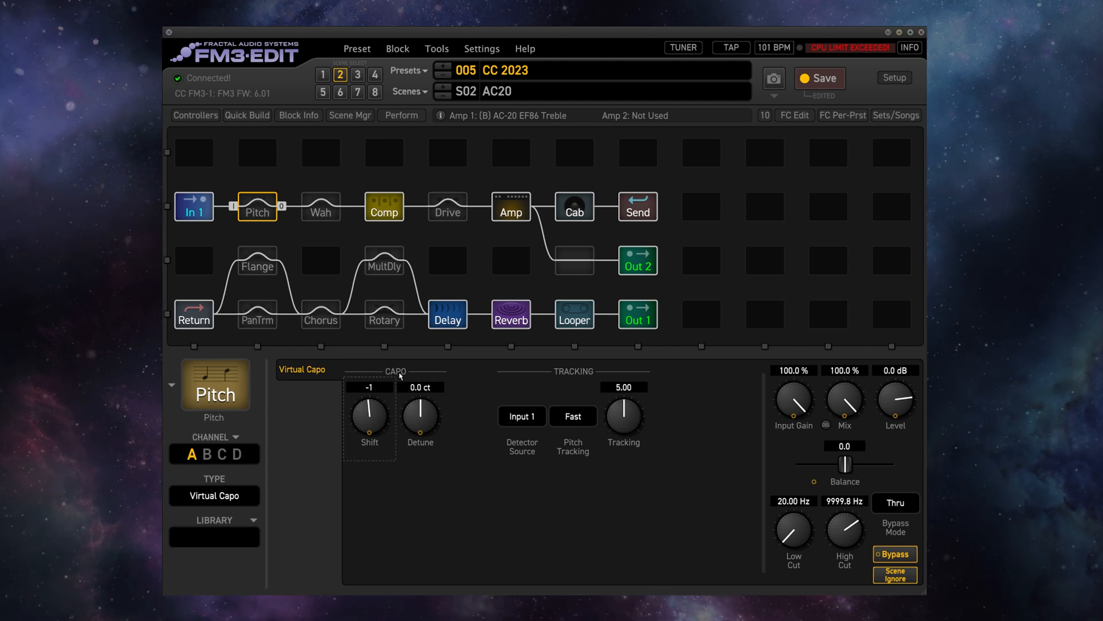
{"action": "mouse_move", "coordinate": [366, 418]}
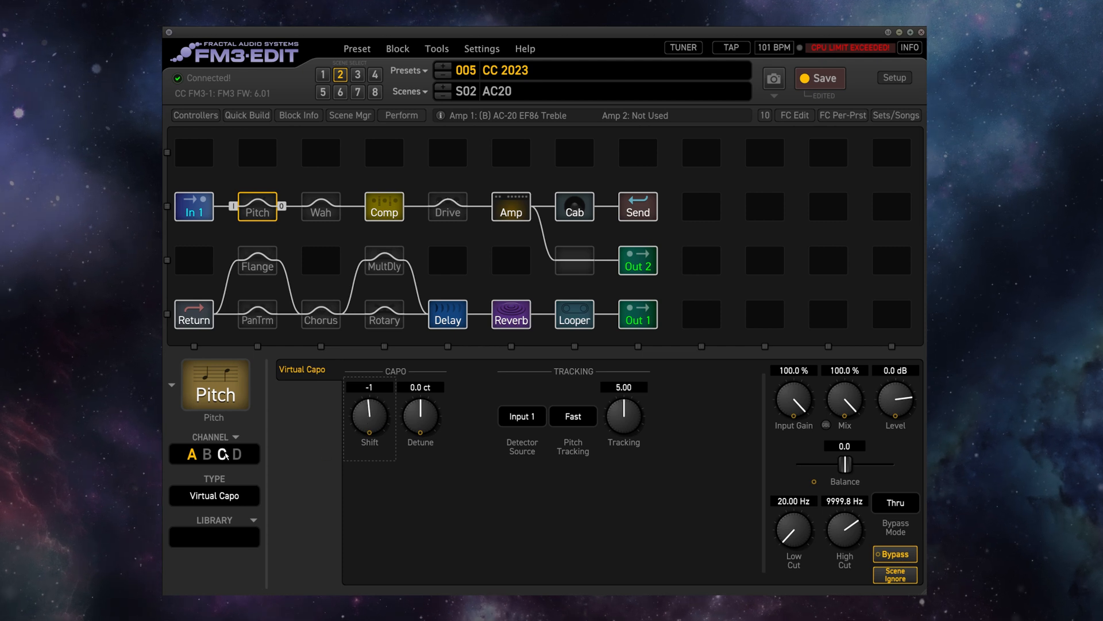
{"action": "left_click", "coordinate": [191, 454]}
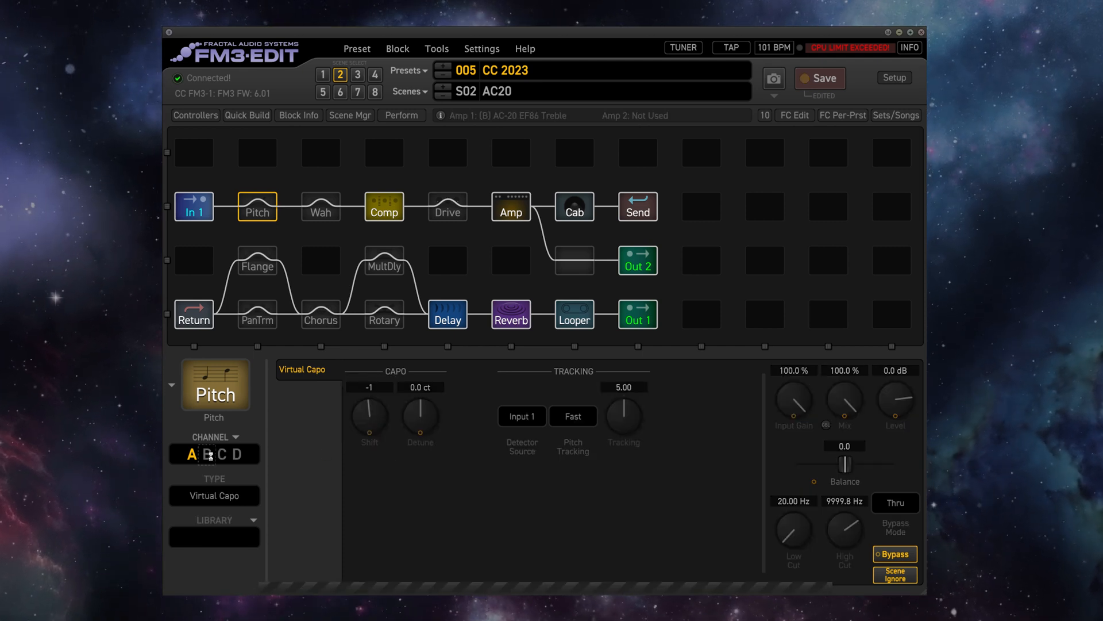
{"action": "left_click", "coordinate": [206, 454]}
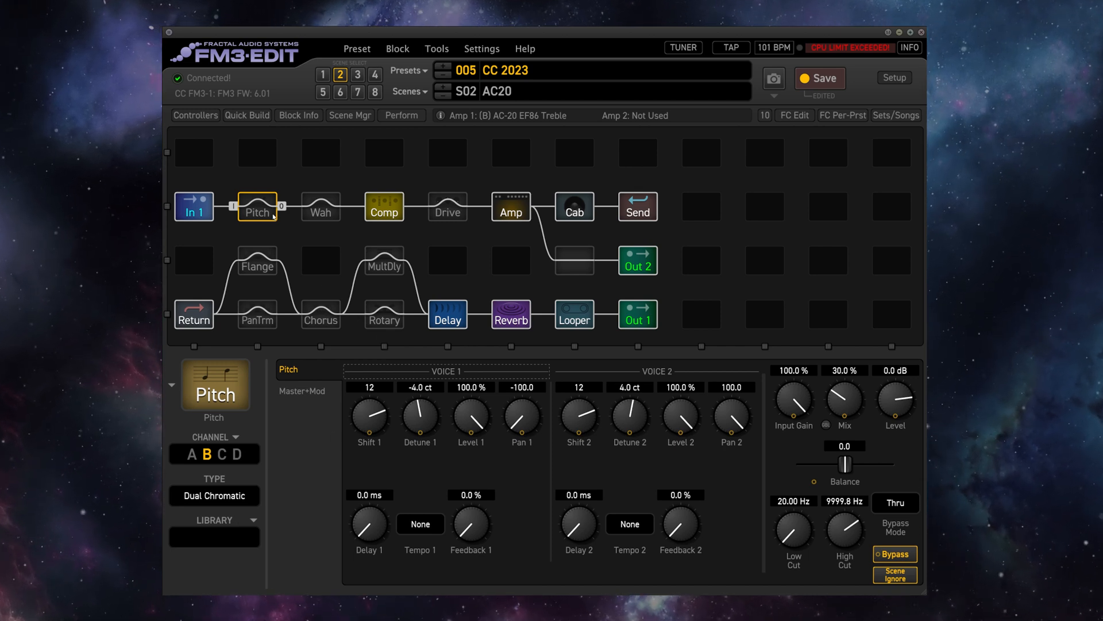
- Replace the Pitch, Rotary and PanTrm blocks with shunts to lower CPU usage
{"action": "right_click", "coordinate": [257, 207]}
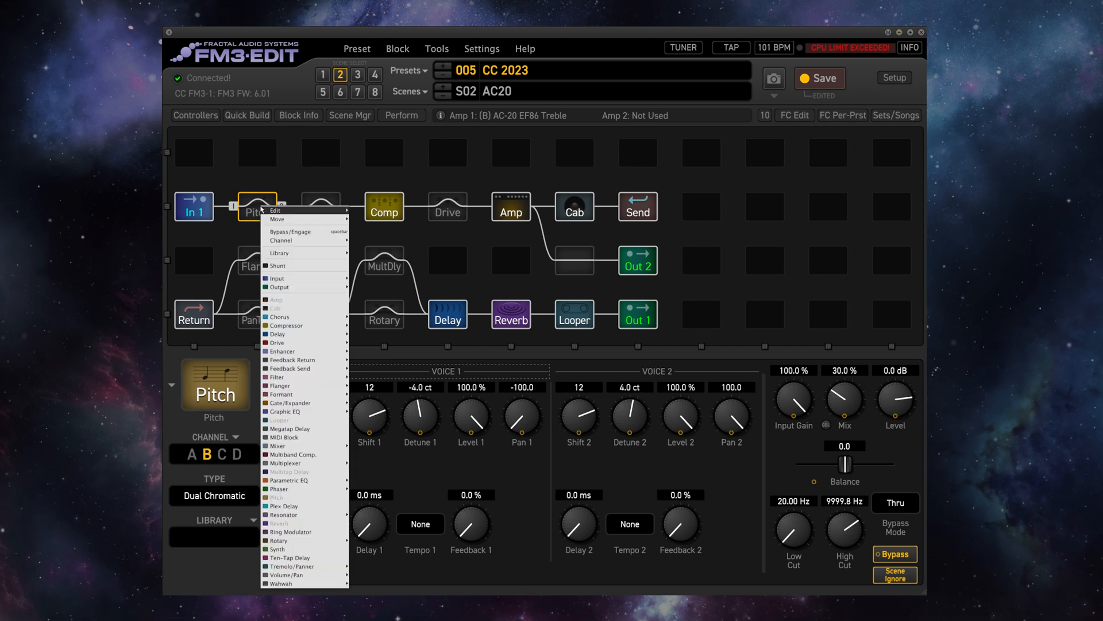
{"action": "left_click", "coordinate": [279, 265]}
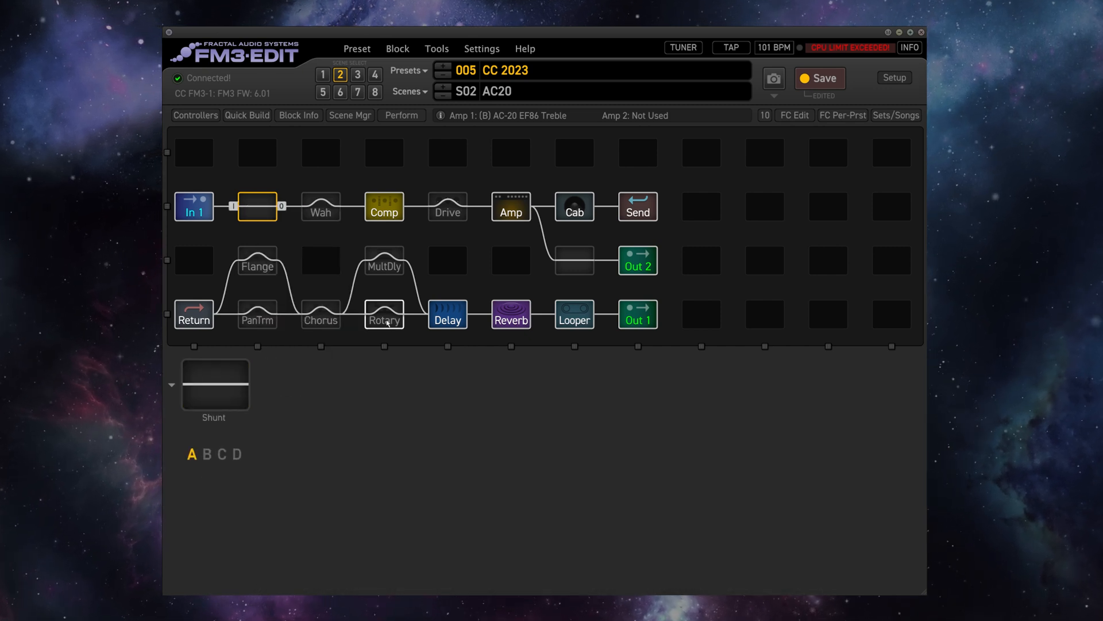
{"action": "right_click", "coordinate": [385, 313]}
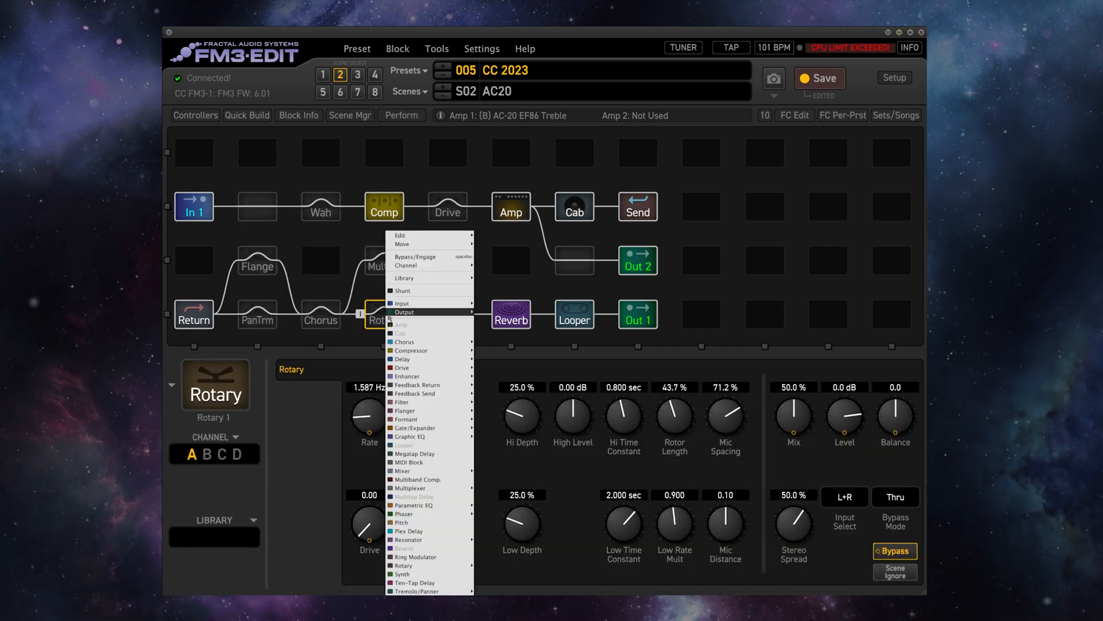
{"action": "mouse_move", "coordinate": [402, 291]}
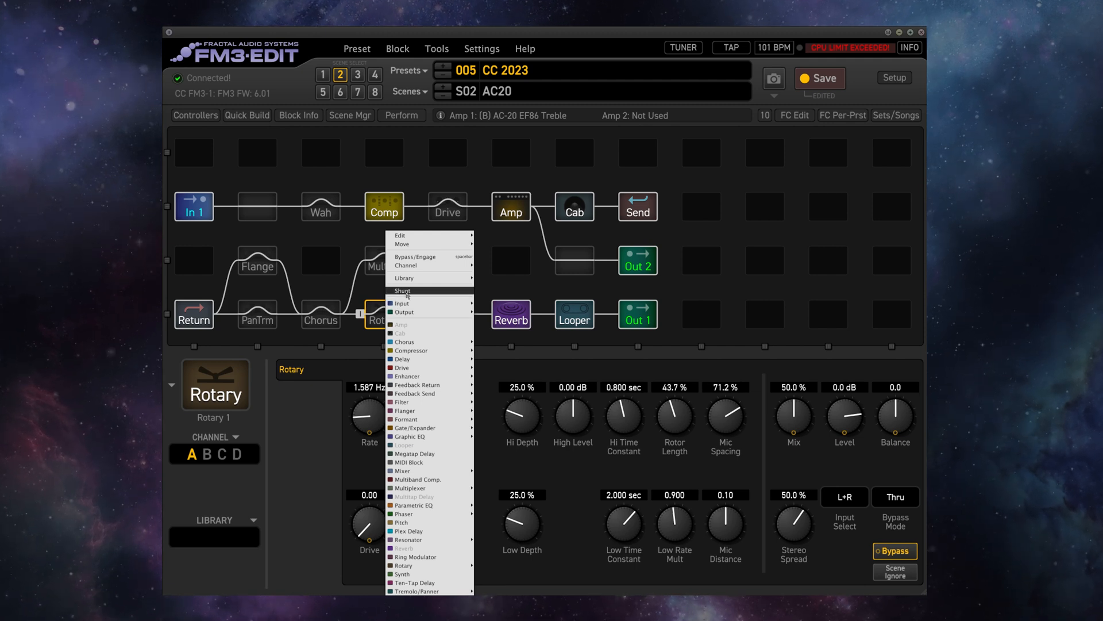
{"action": "left_click", "coordinate": [402, 361]}
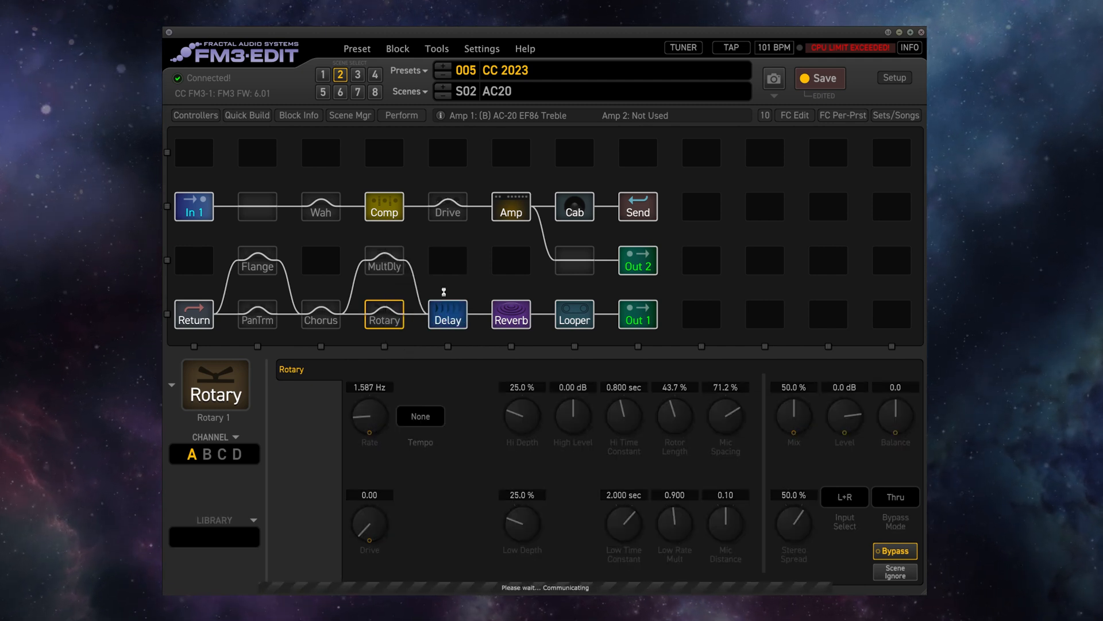
{"action": "right_click", "coordinate": [257, 314]}
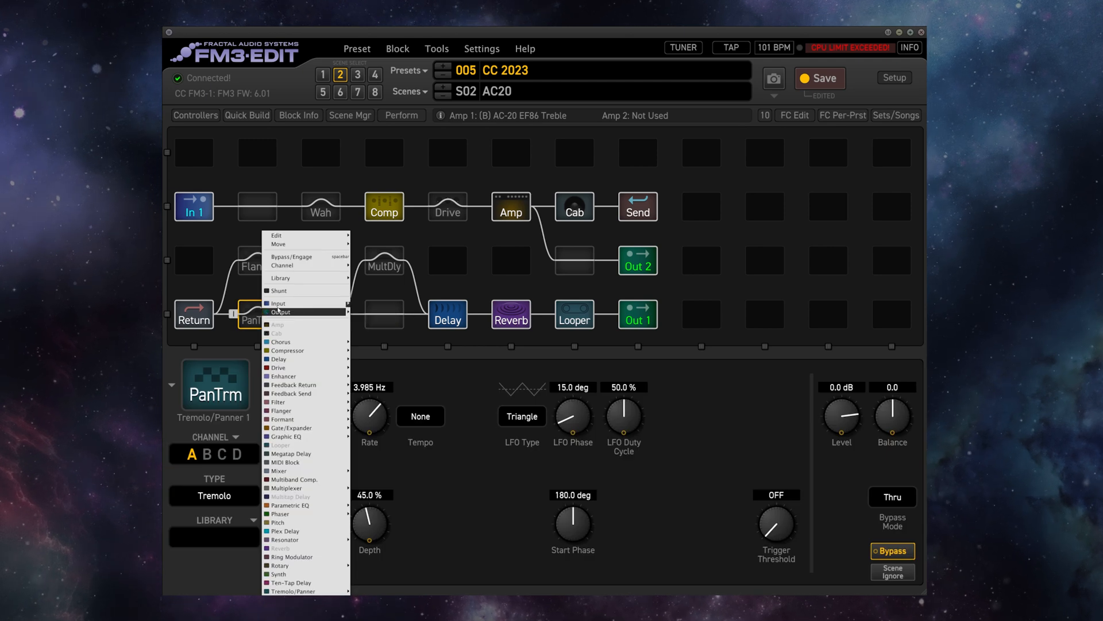
{"action": "mouse_move", "coordinate": [305, 291]}
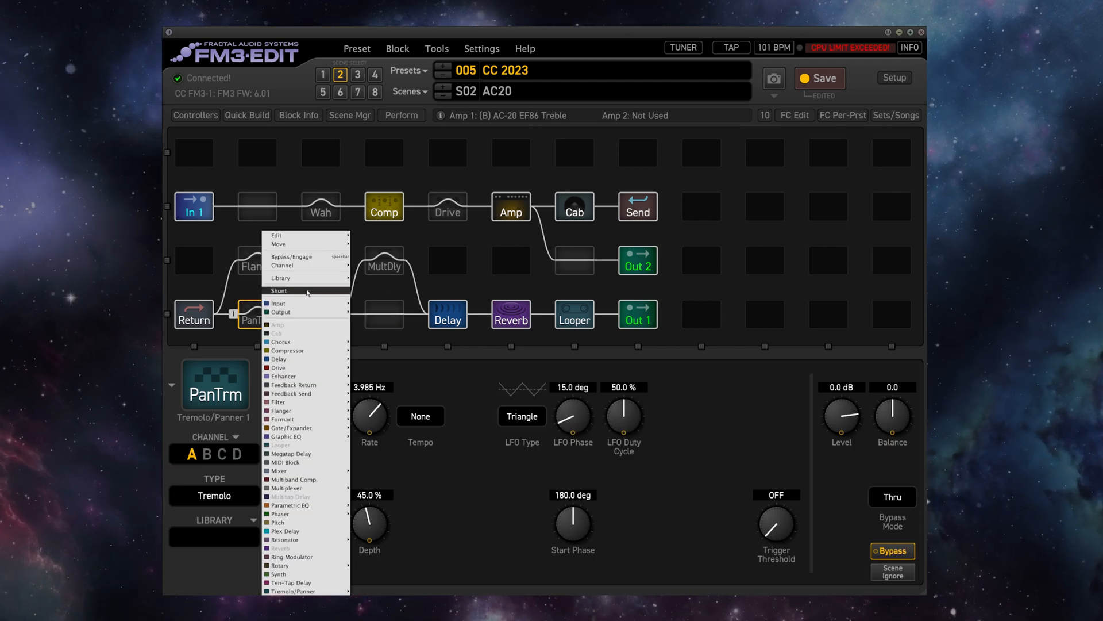
{"action": "left_click", "coordinate": [279, 291]}
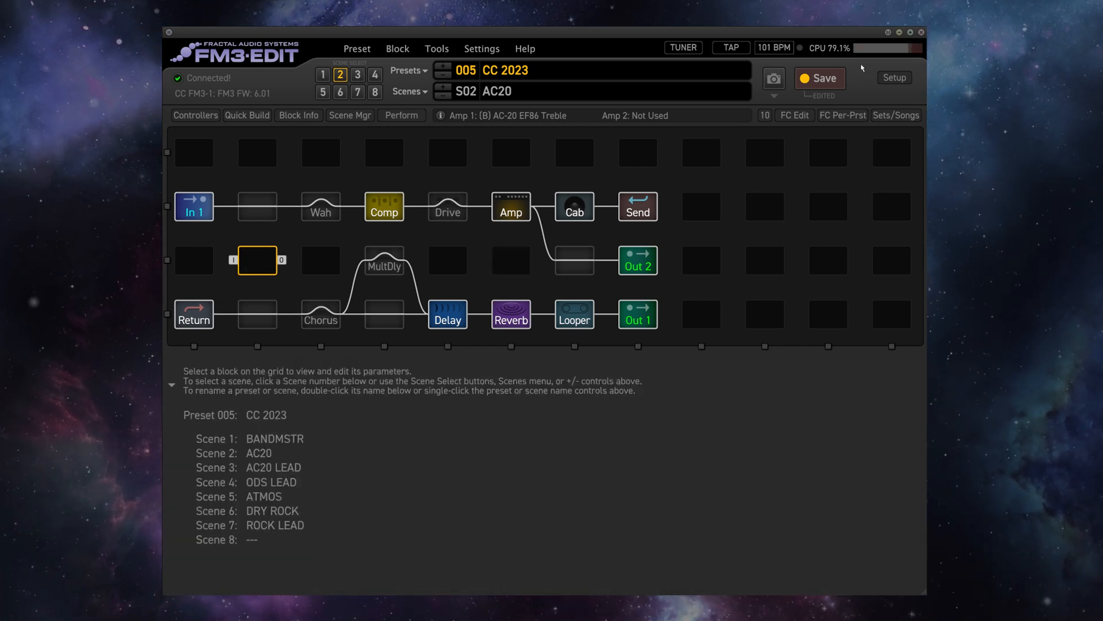
{"action": "mouse_move", "coordinate": [841, 61]}
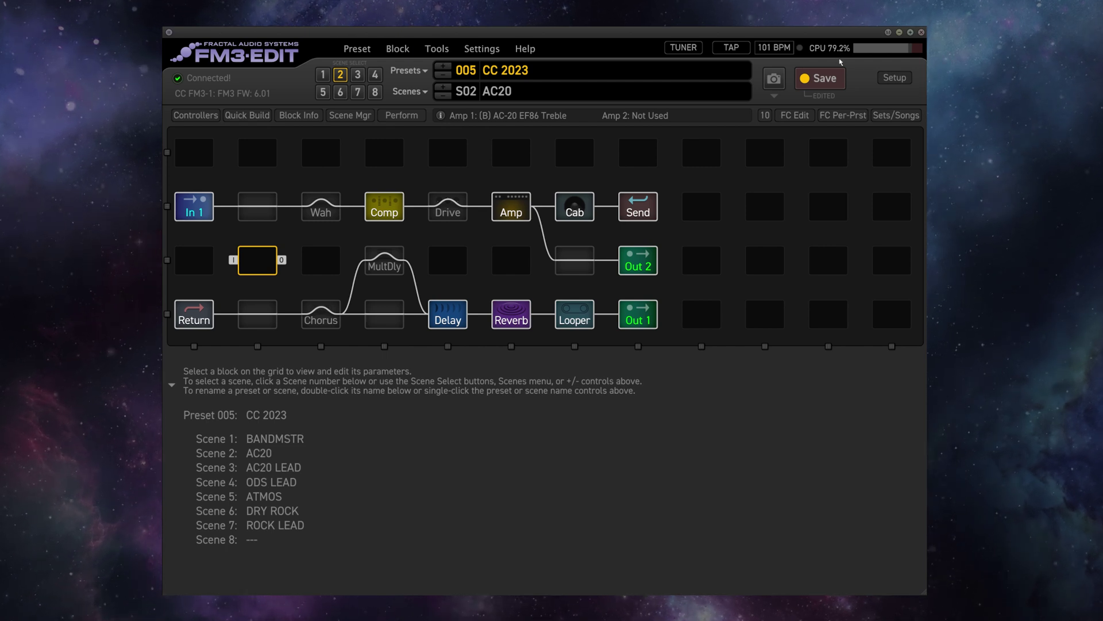
{"action": "mouse_move", "coordinate": [297, 250]}
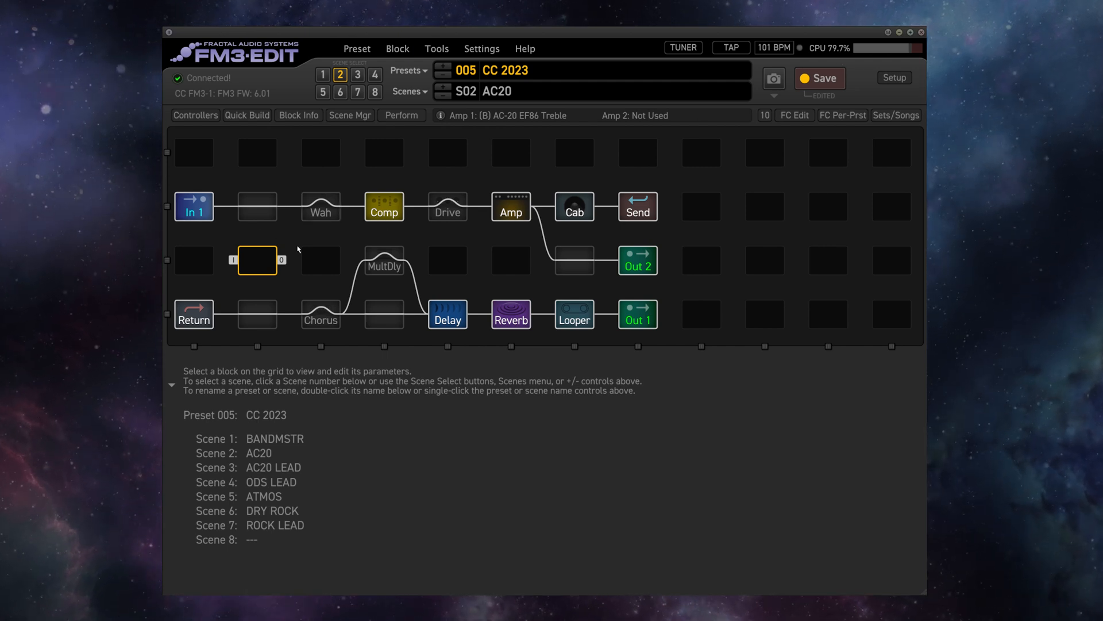
{"action": "mouse_move", "coordinate": [449, 122]}
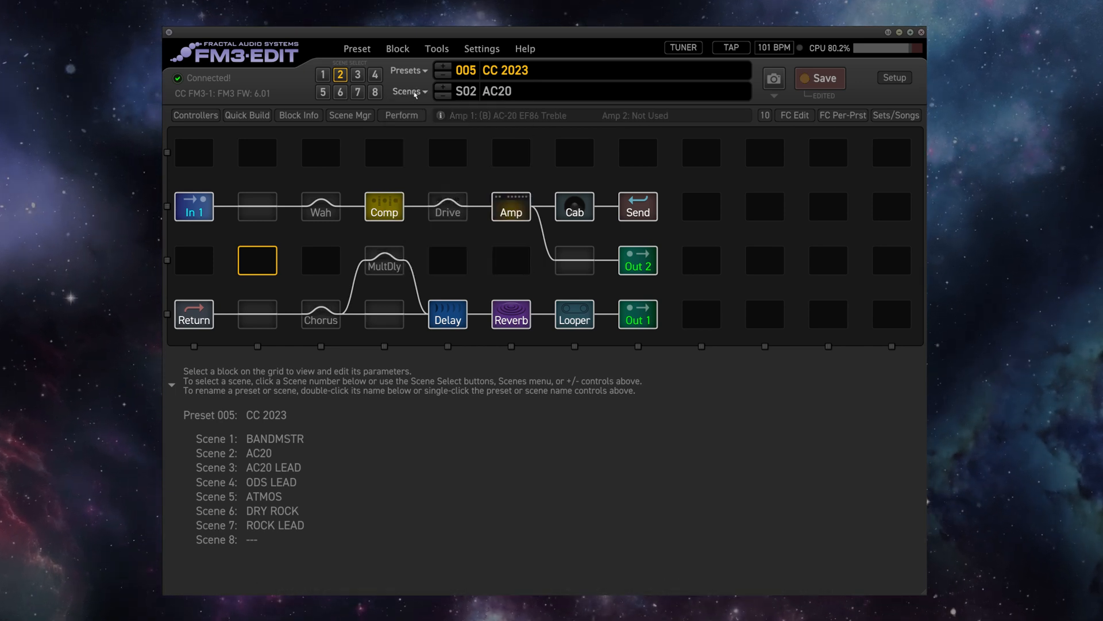
- Step through scenes 3 and 6, AC20 LEAD then DRY ROCK, on the Friedman HBE 2010 amp
{"action": "left_click", "coordinate": [357, 74]}
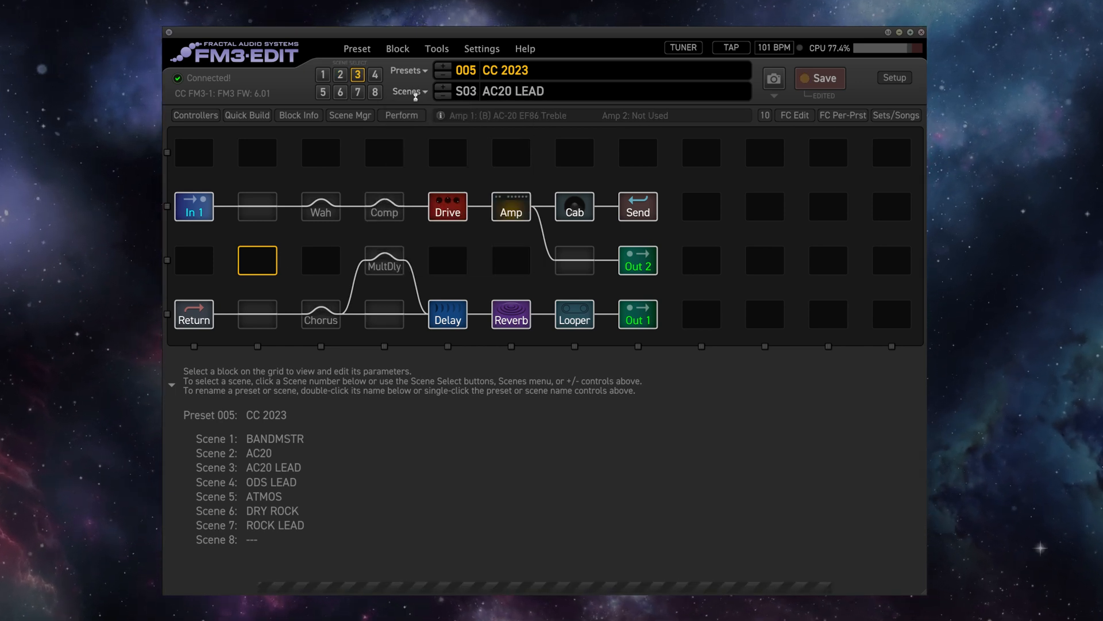
{"action": "left_click", "coordinate": [340, 92]}
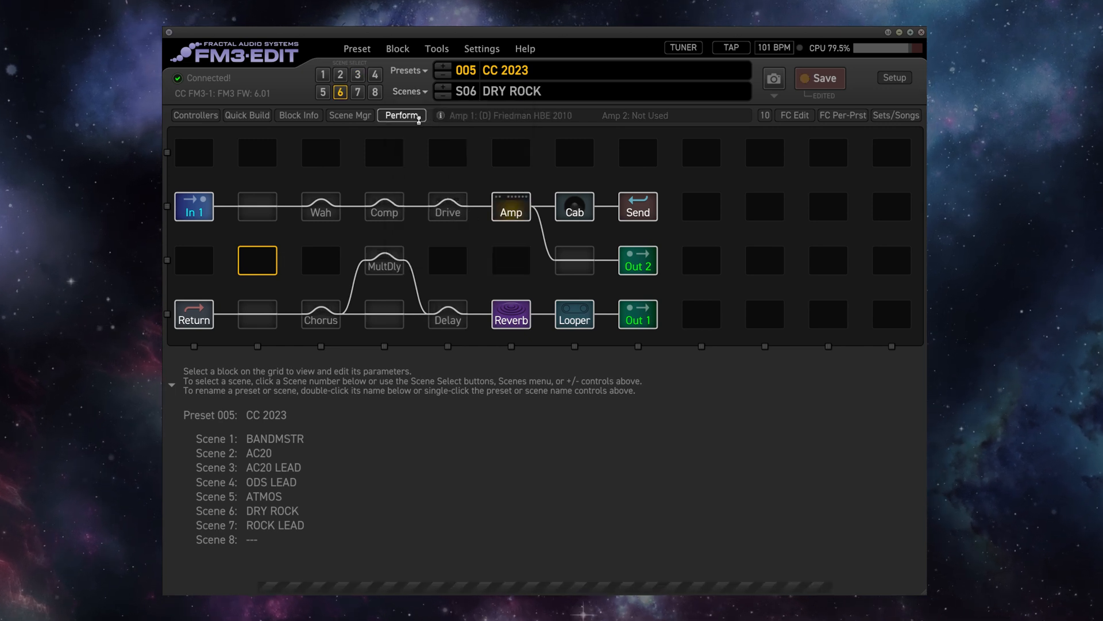
{"action": "left_click", "coordinate": [339, 74]}
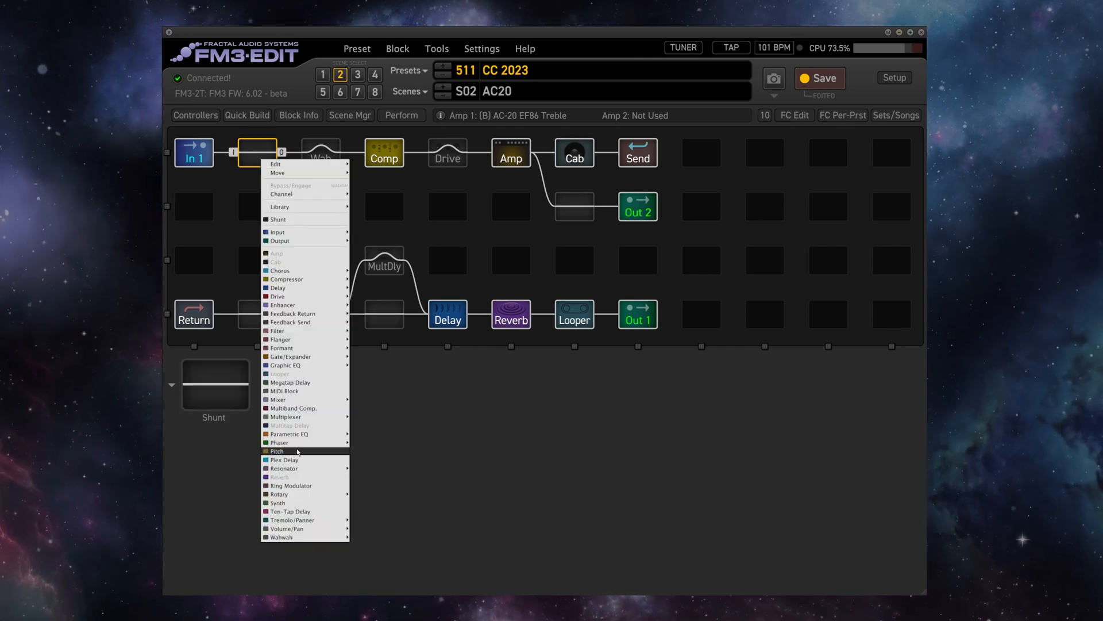
- Add an engaged Virtual Capo Pitch block after In 1 and a Tremolo/Panner block after Return
{"action": "left_click", "coordinate": [277, 451]}
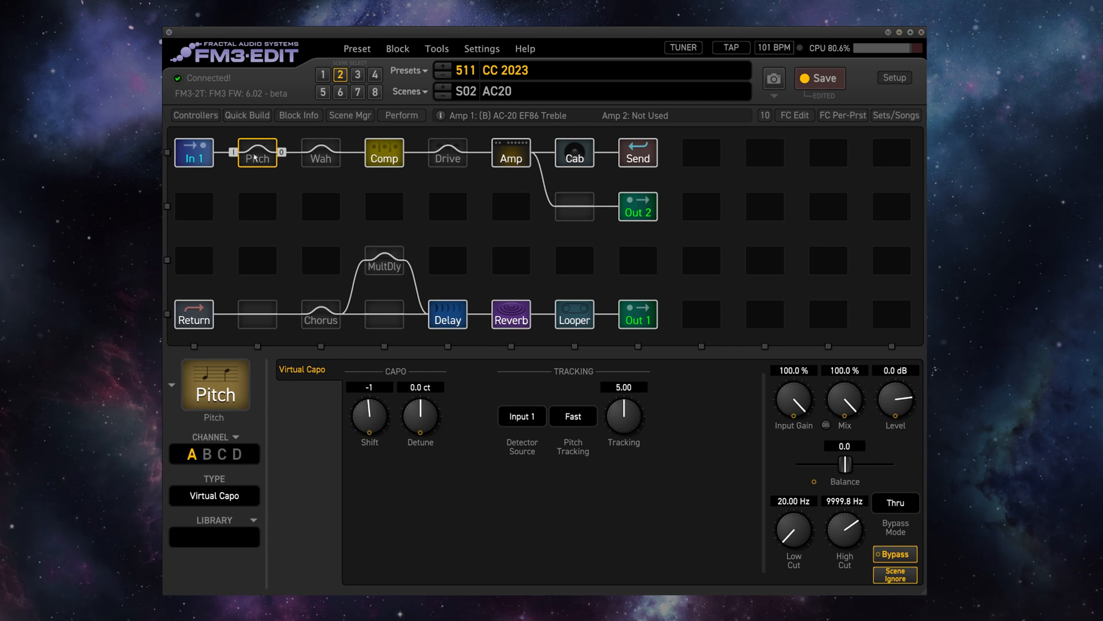
{"action": "left_click", "coordinate": [894, 554]}
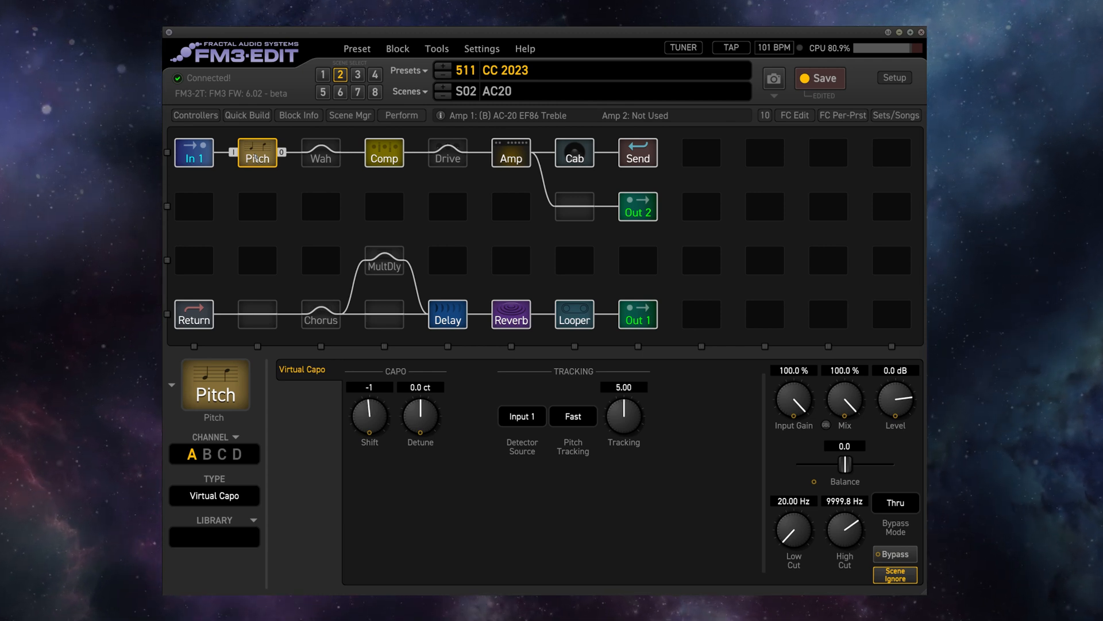
{"action": "left_click", "coordinate": [257, 314]}
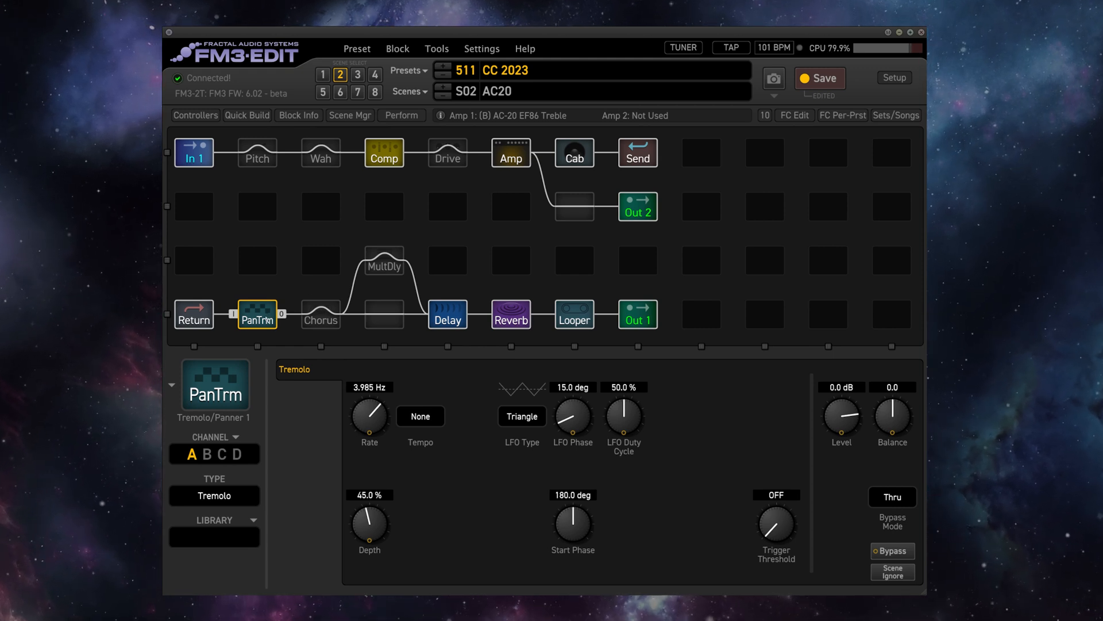
{"action": "left_click", "coordinate": [891, 551]}
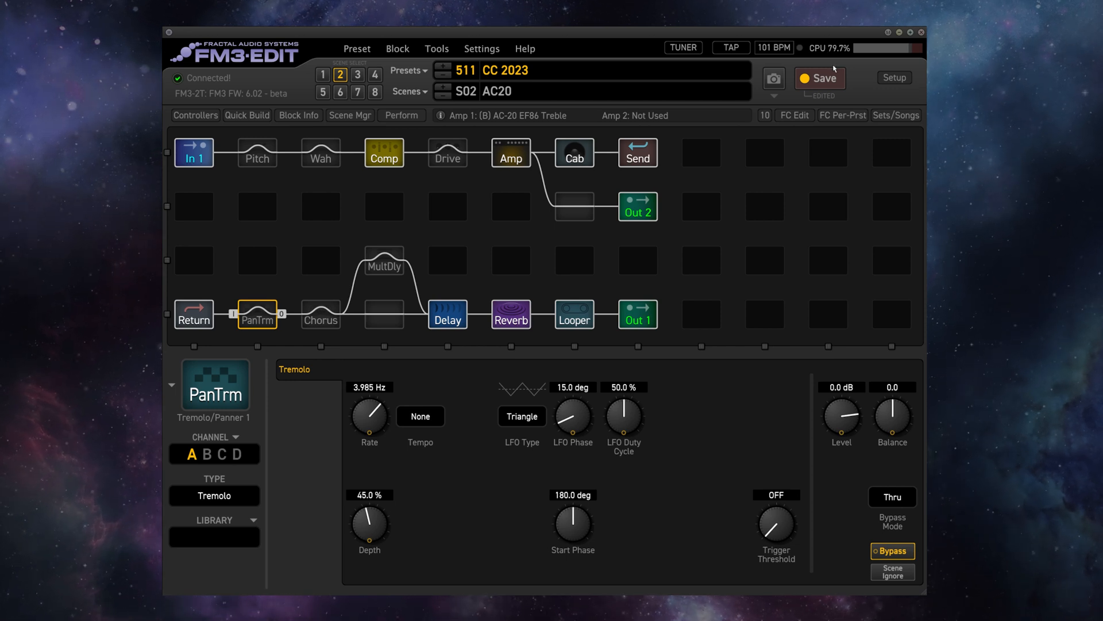
- Replace the Pitch block with a shunt and cable a Stereo Jet Flanger between Return and Chorus
{"action": "left_click", "coordinate": [765, 153]}
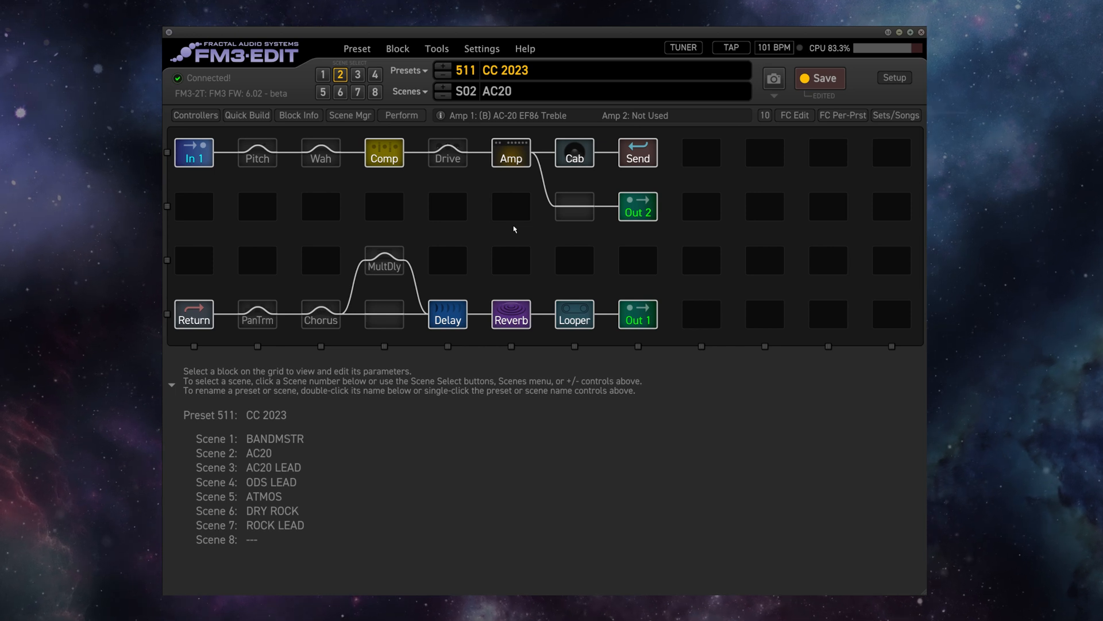
{"action": "left_click", "coordinate": [385, 206]}
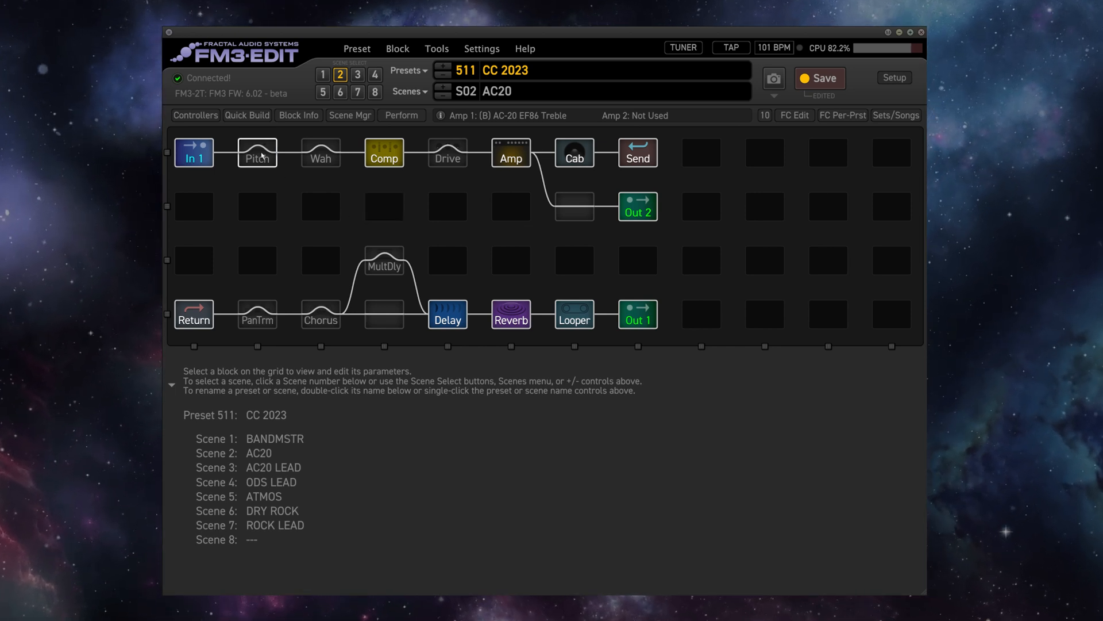
{"action": "right_click", "coordinate": [257, 153]}
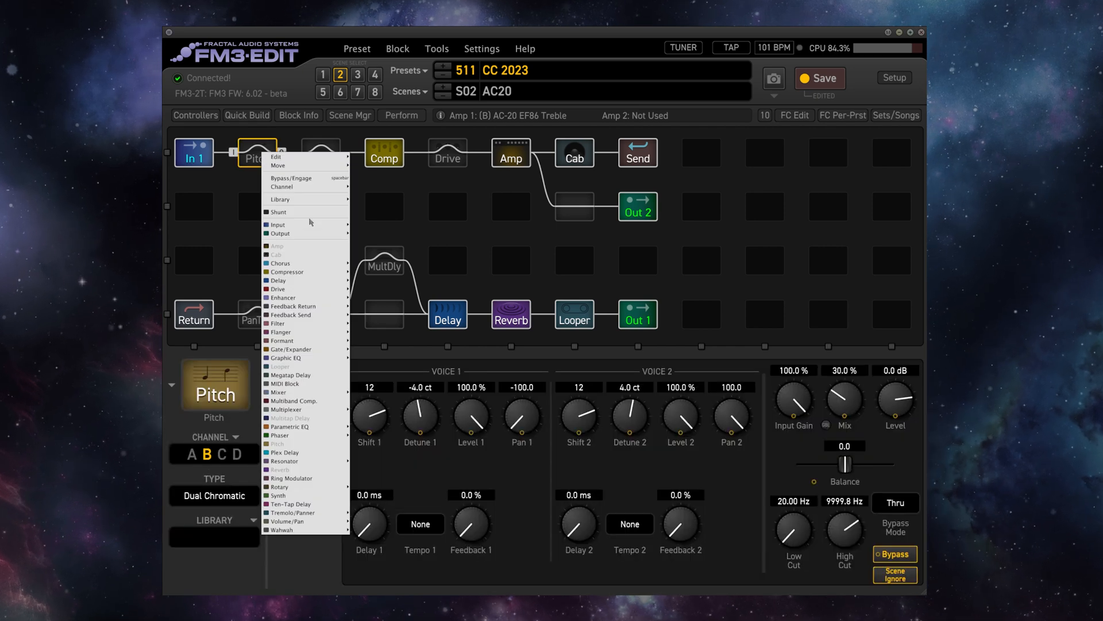
{"action": "left_click", "coordinate": [280, 212]}
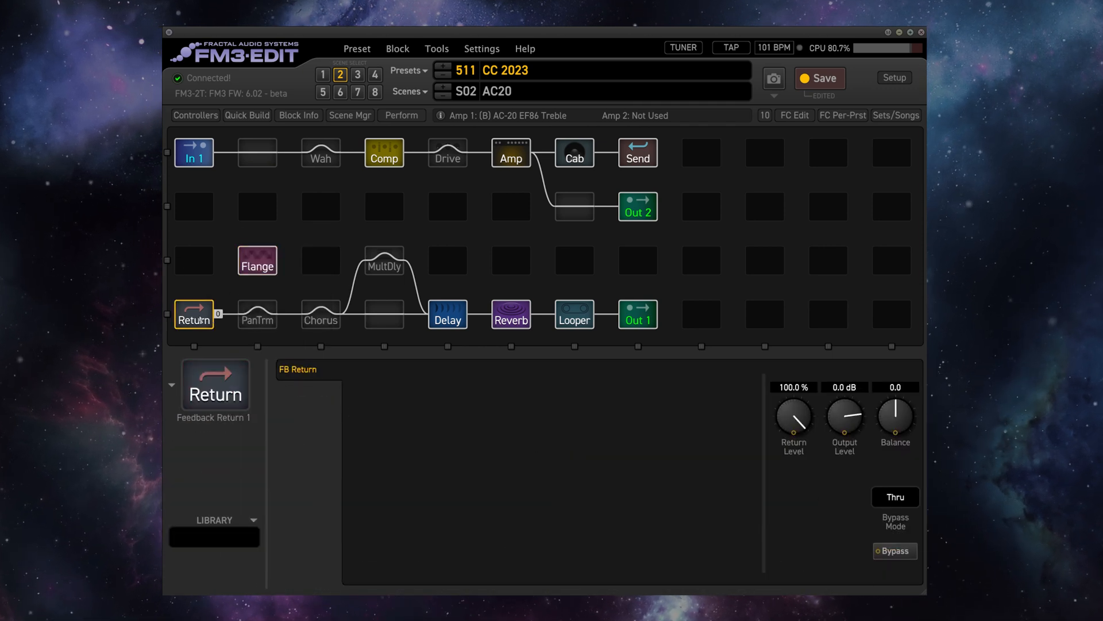
{"action": "left_click", "coordinate": [257, 260]}
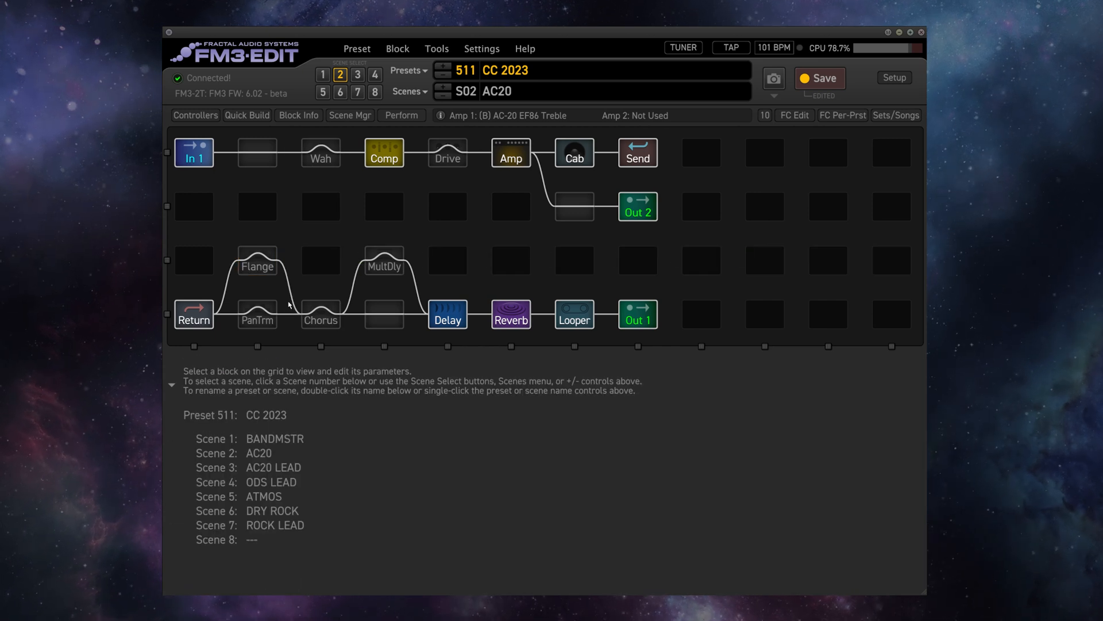
{"action": "left_click", "coordinate": [257, 260]}
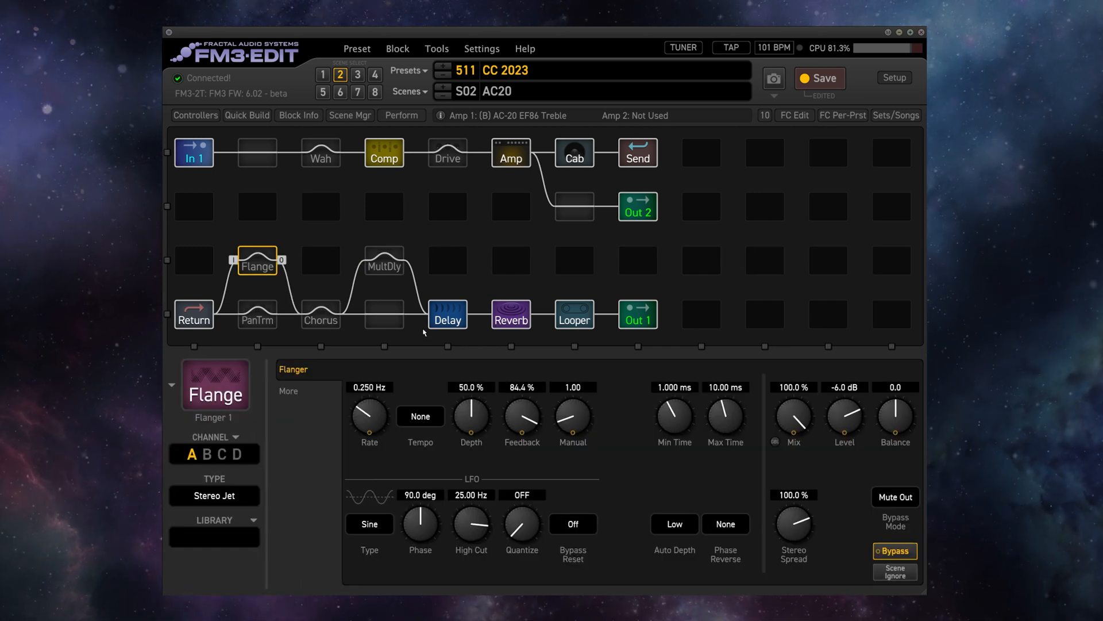
- Switch to Scene 4: ODS LEAD and engage the Stereo Jet Flanger there
{"action": "left_click", "coordinate": [409, 91]}
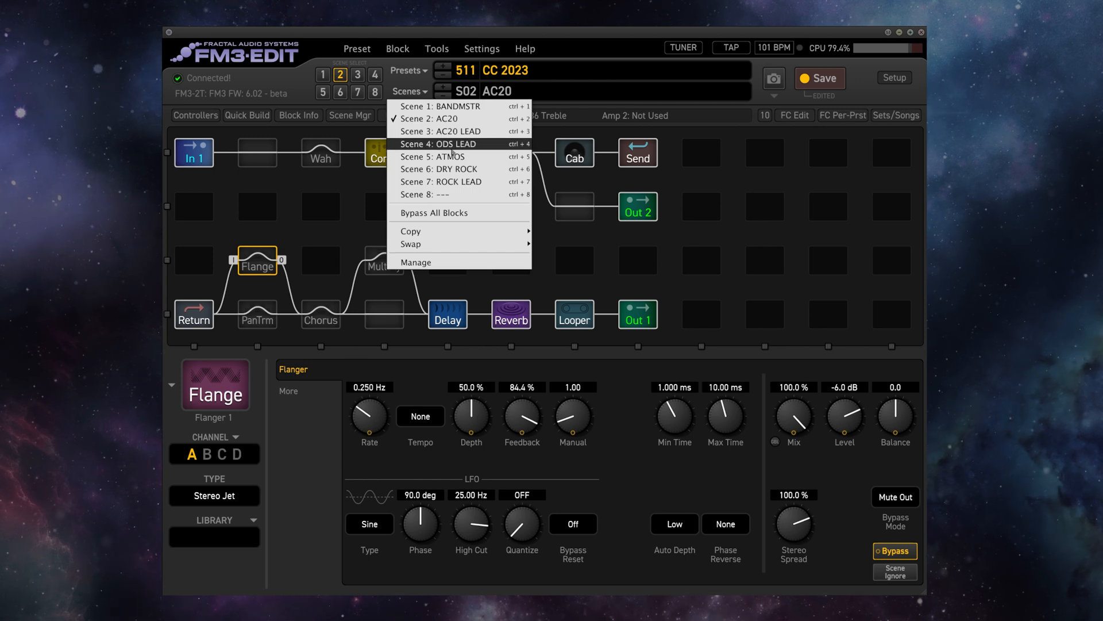
{"action": "left_click", "coordinate": [439, 144]}
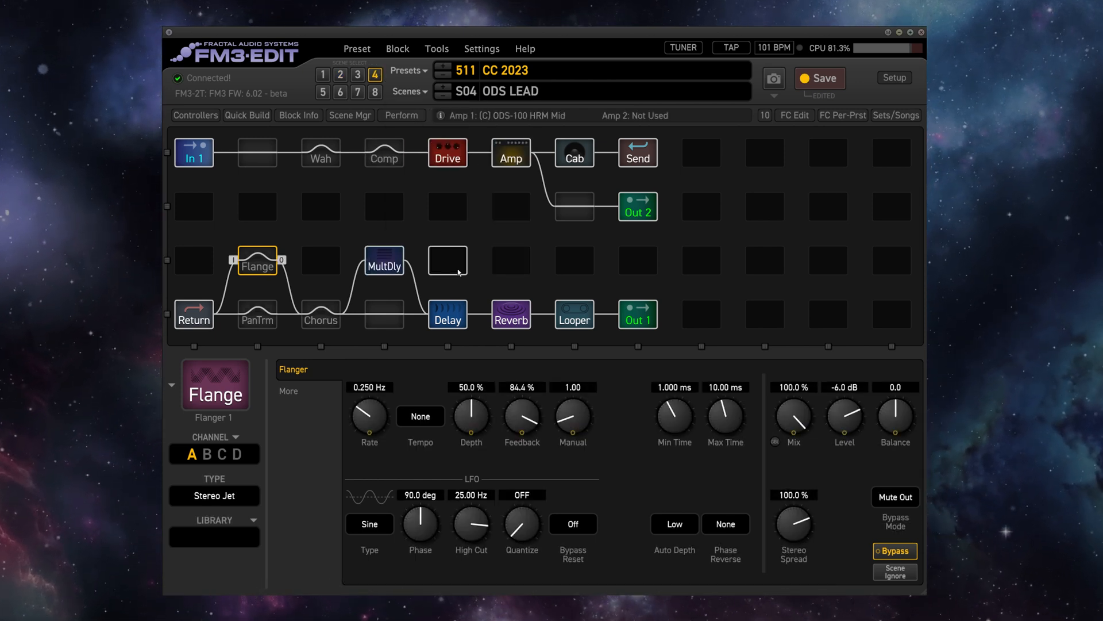
{"action": "left_click", "coordinate": [895, 551]}
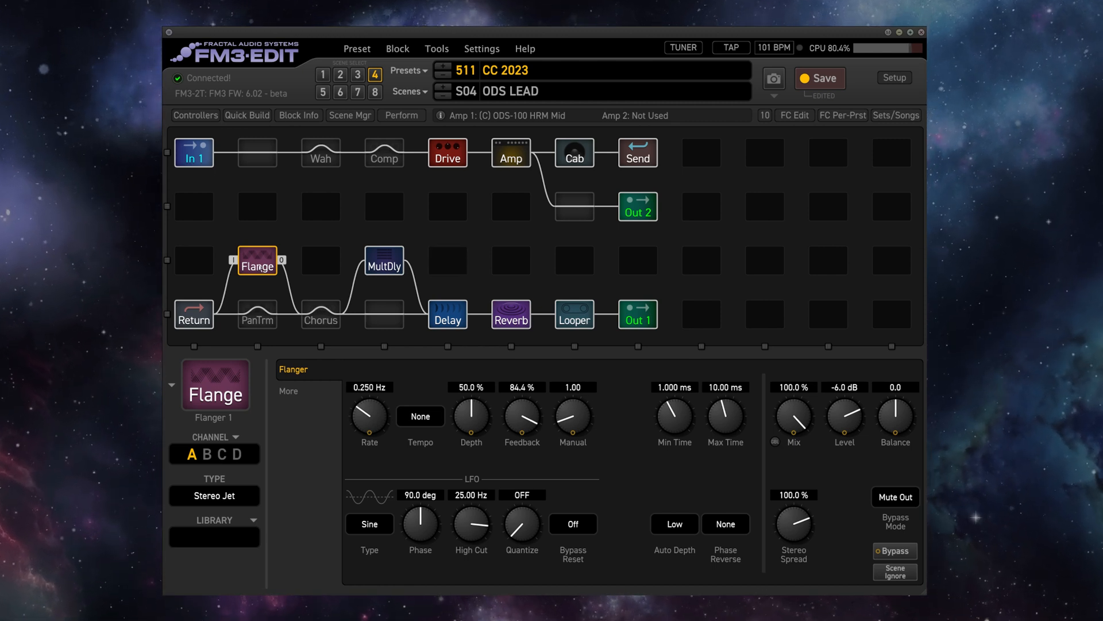
- Put a Drive 2 block (Rat Distortion) in the empty top-row slot before Drive
{"action": "left_click", "coordinate": [321, 153]}
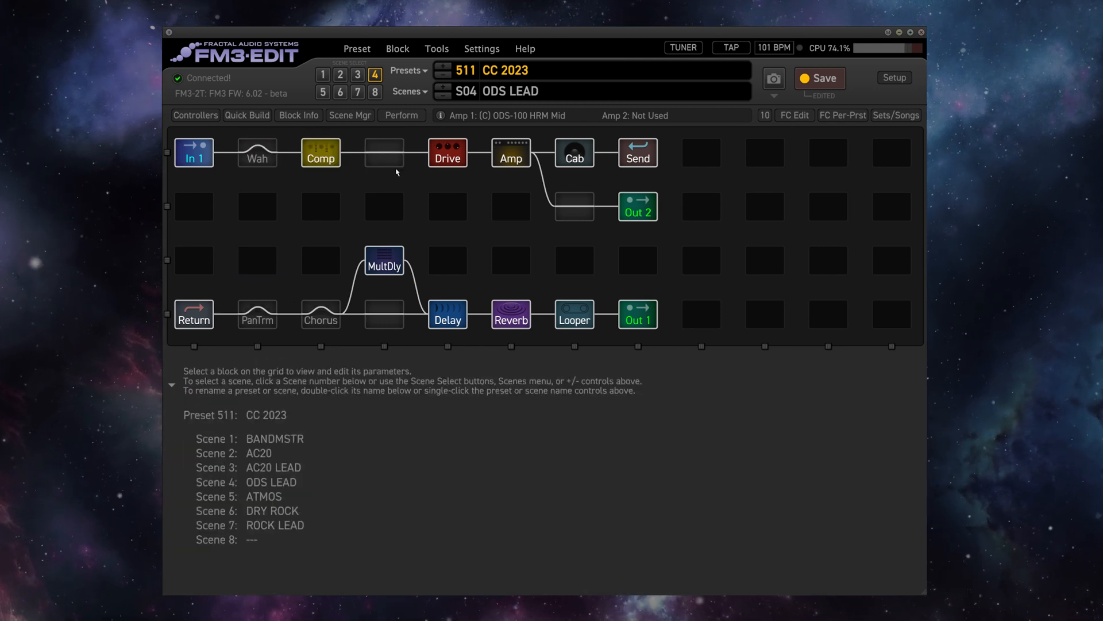
{"action": "right_click", "coordinate": [383, 152]}
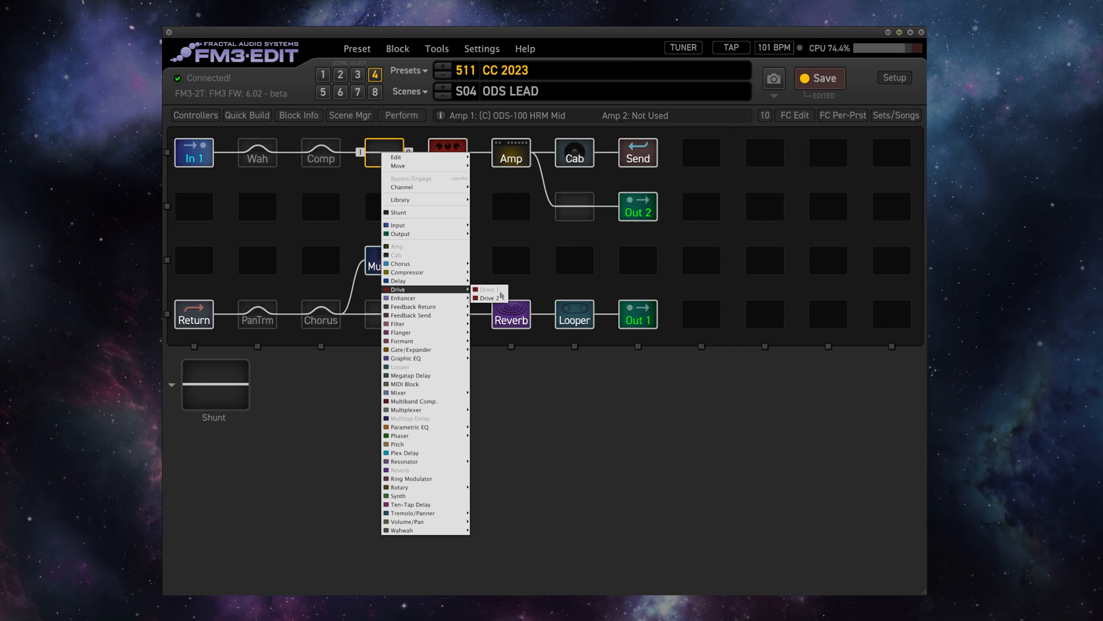
{"action": "left_click", "coordinate": [489, 297]}
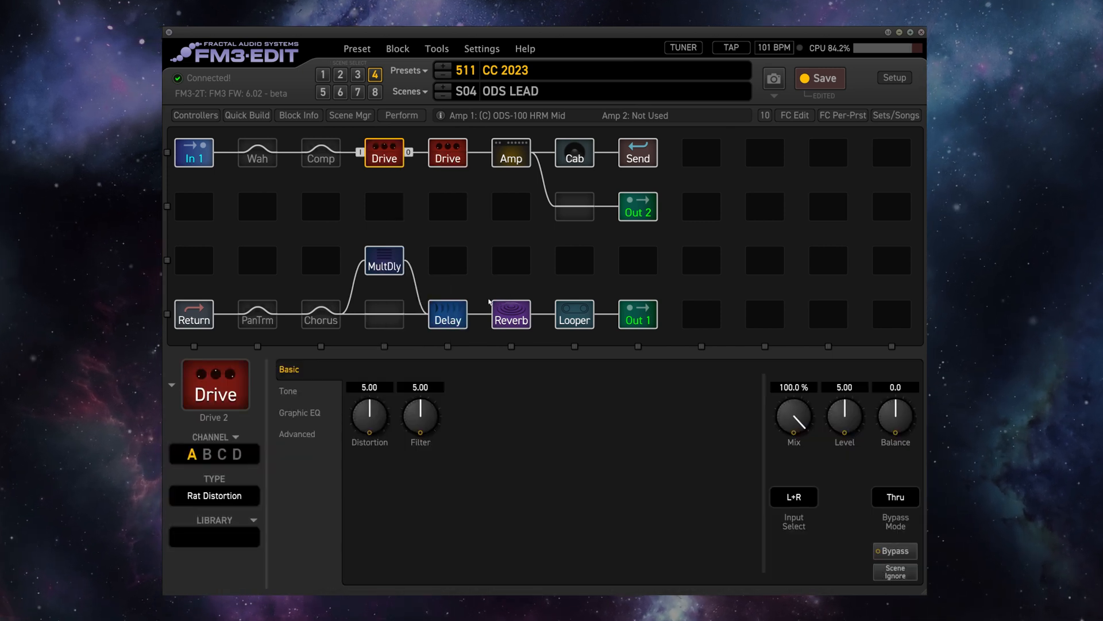